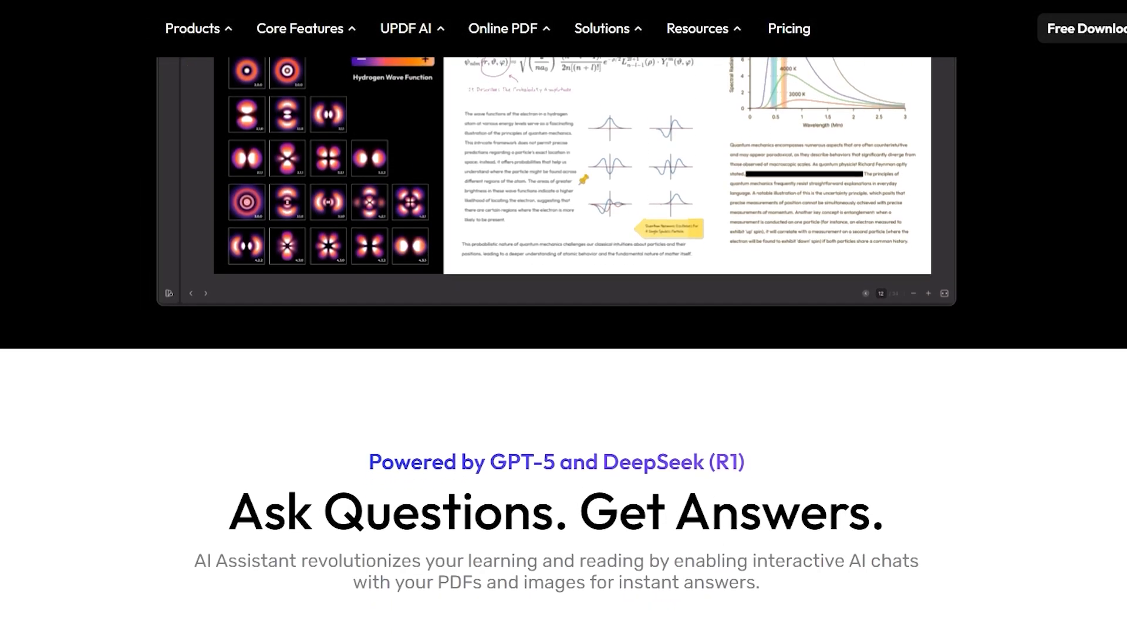
- Scroll the UPDF homepage past the AI, speed, paper-like mode and pricing sections to security
scroll(down, 3)
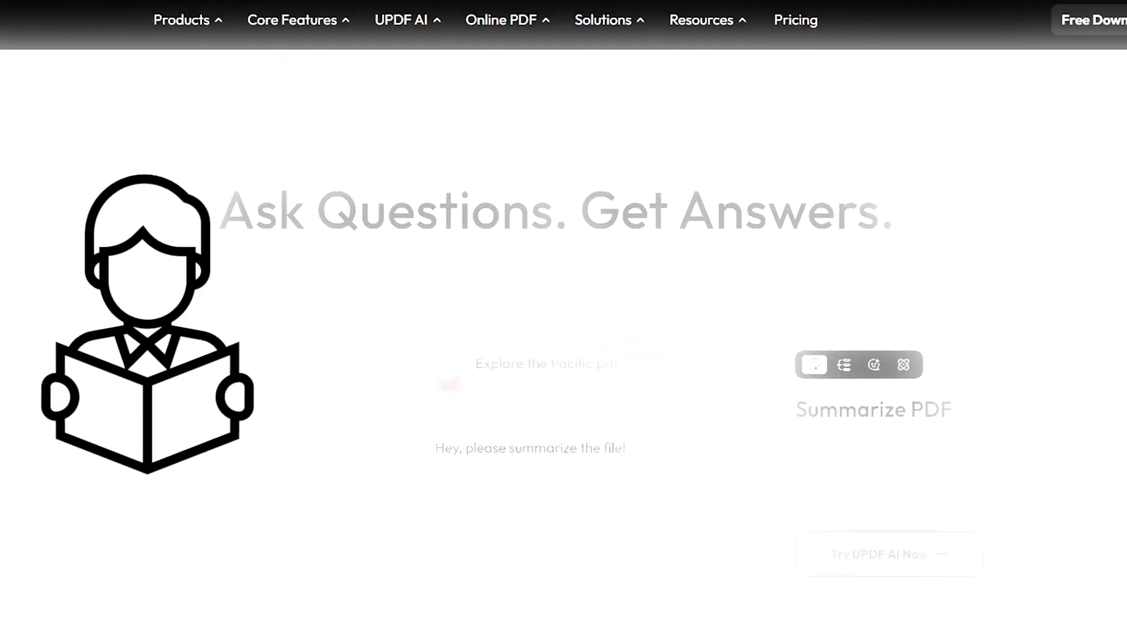
scroll(down, 3)
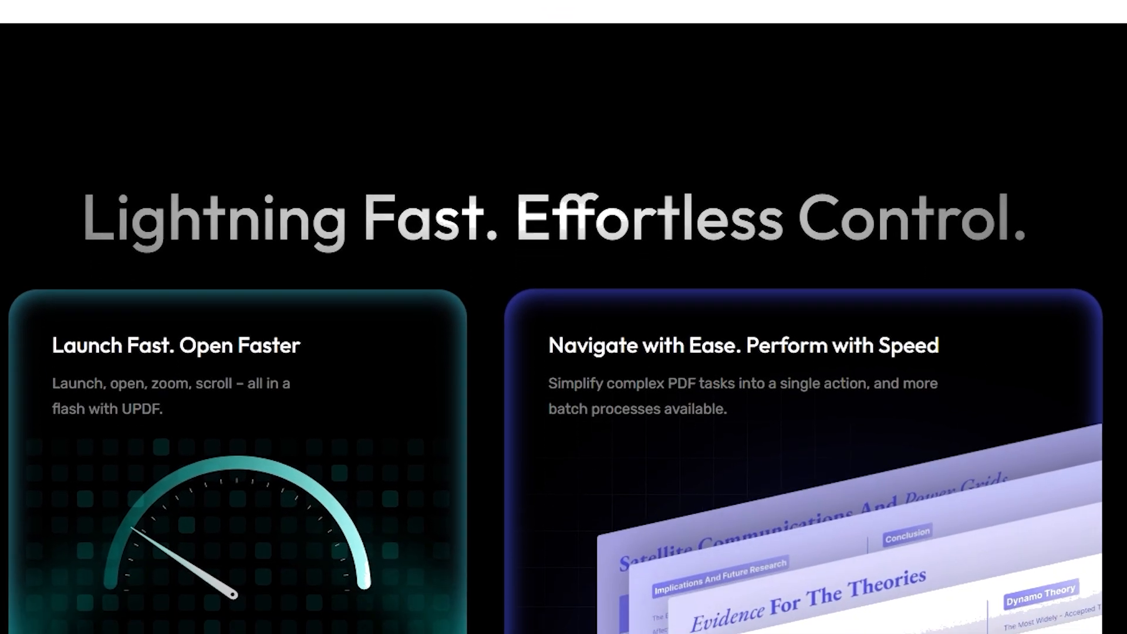
scroll(down, 3)
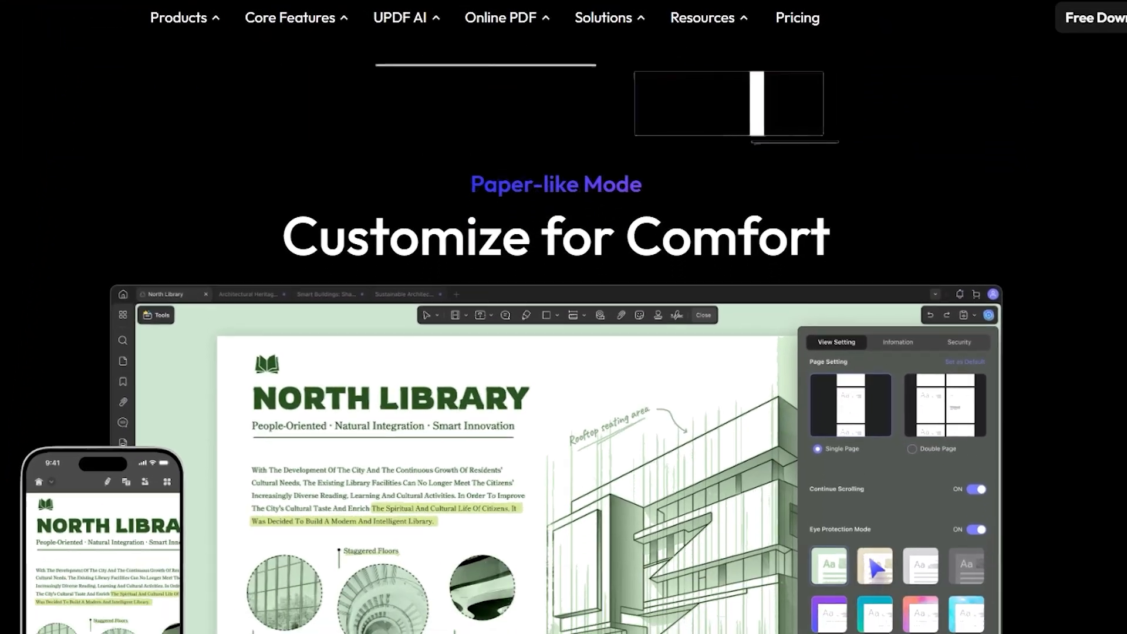
scroll(down, 3)
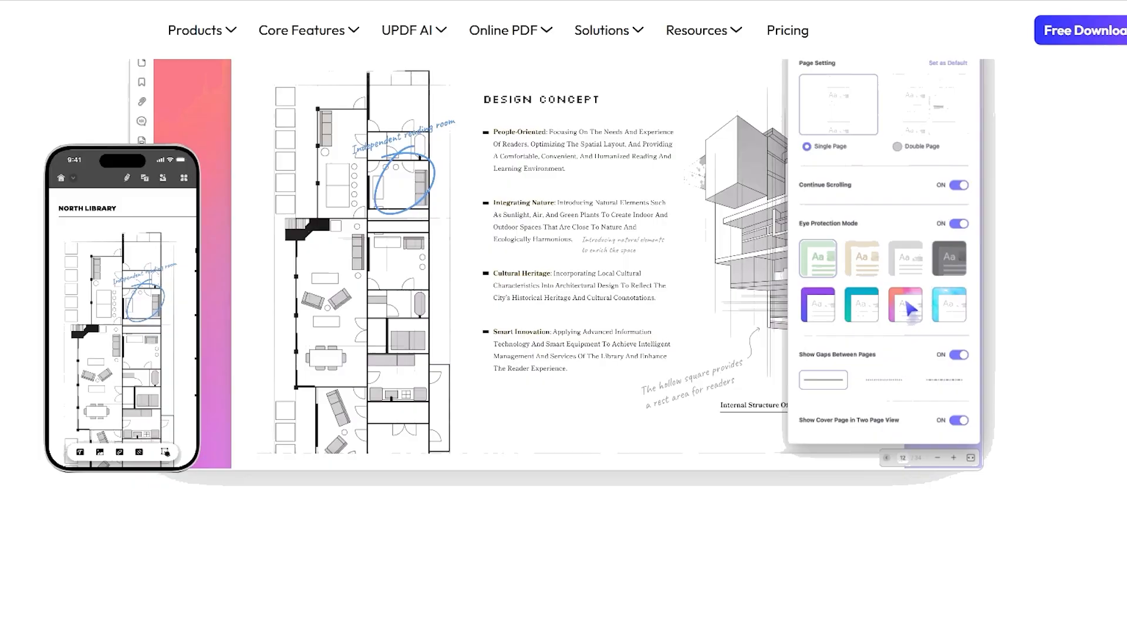
scroll(down, 3)
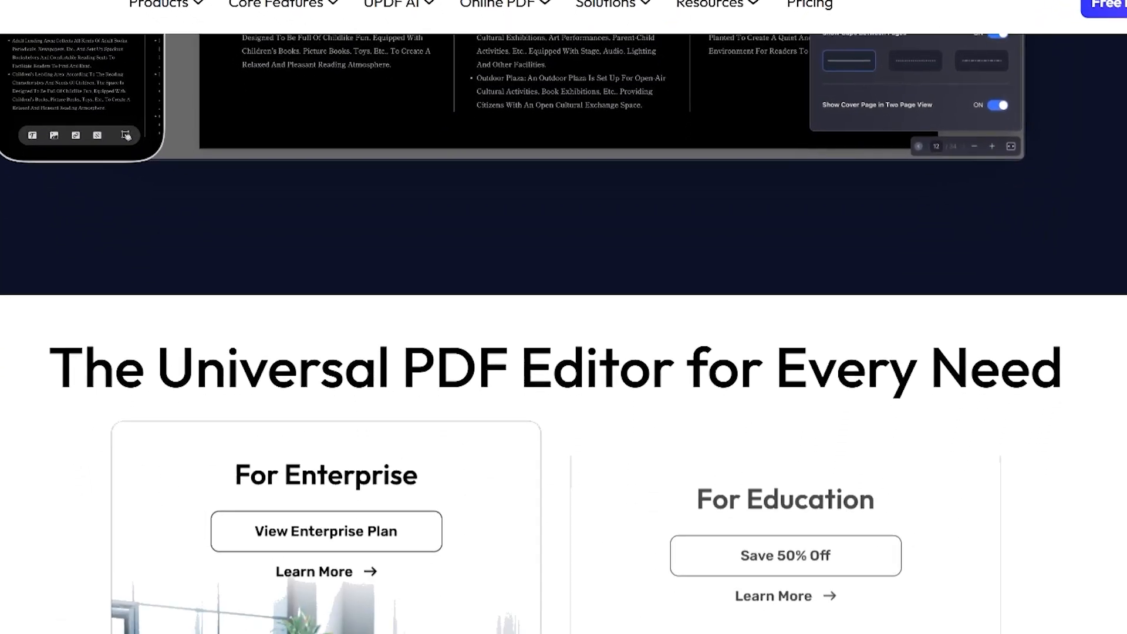
scroll(down, 3)
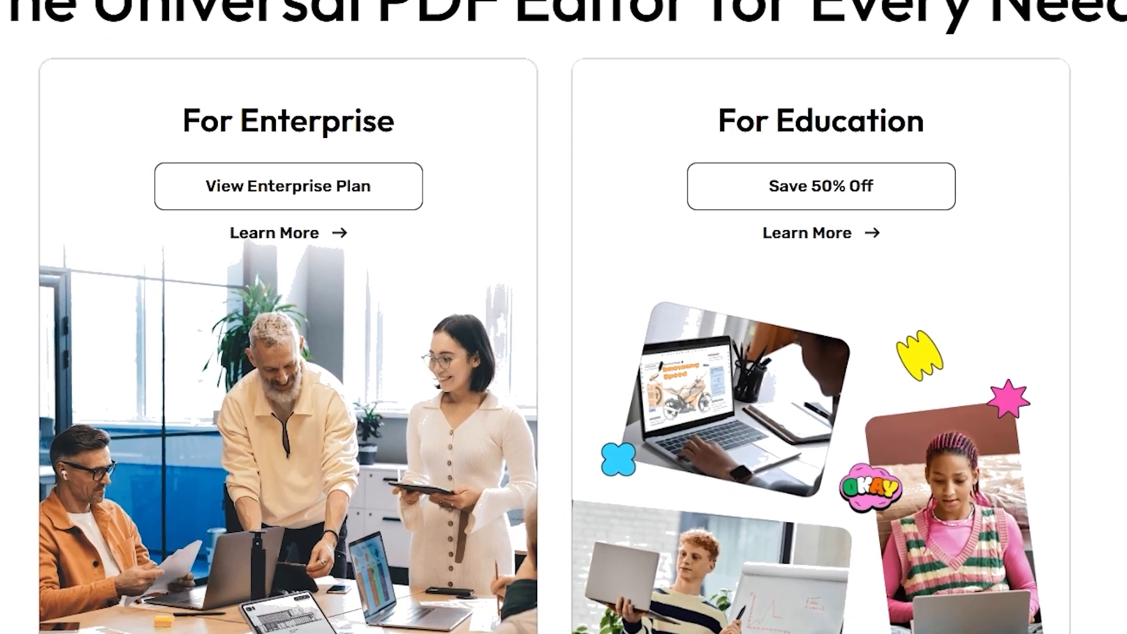
scroll(down, 3)
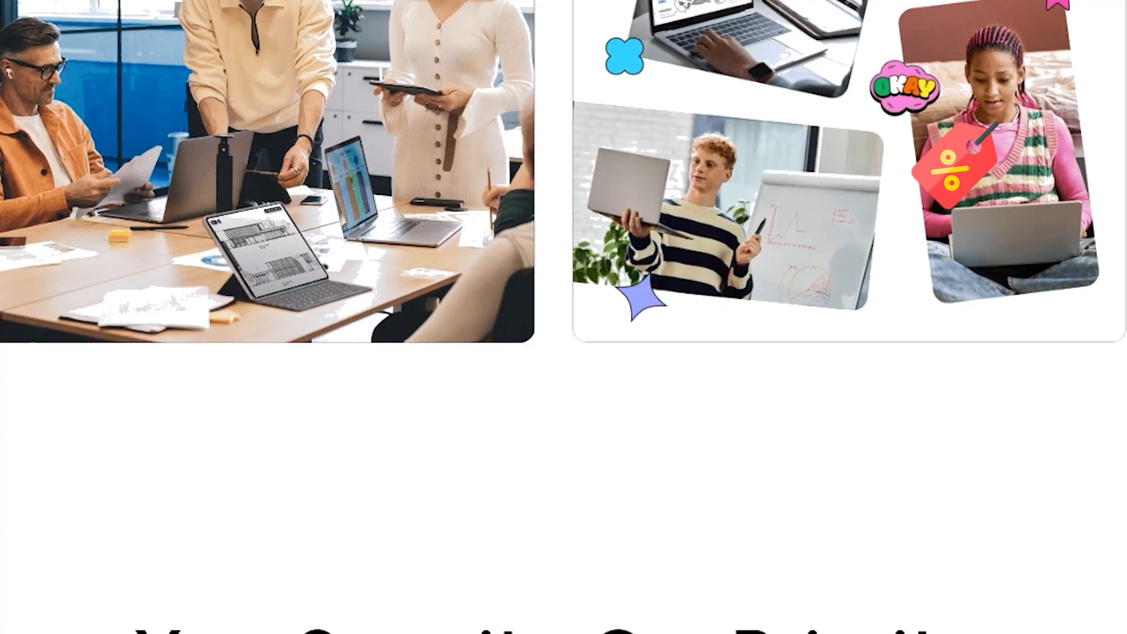
scroll(down, 3)
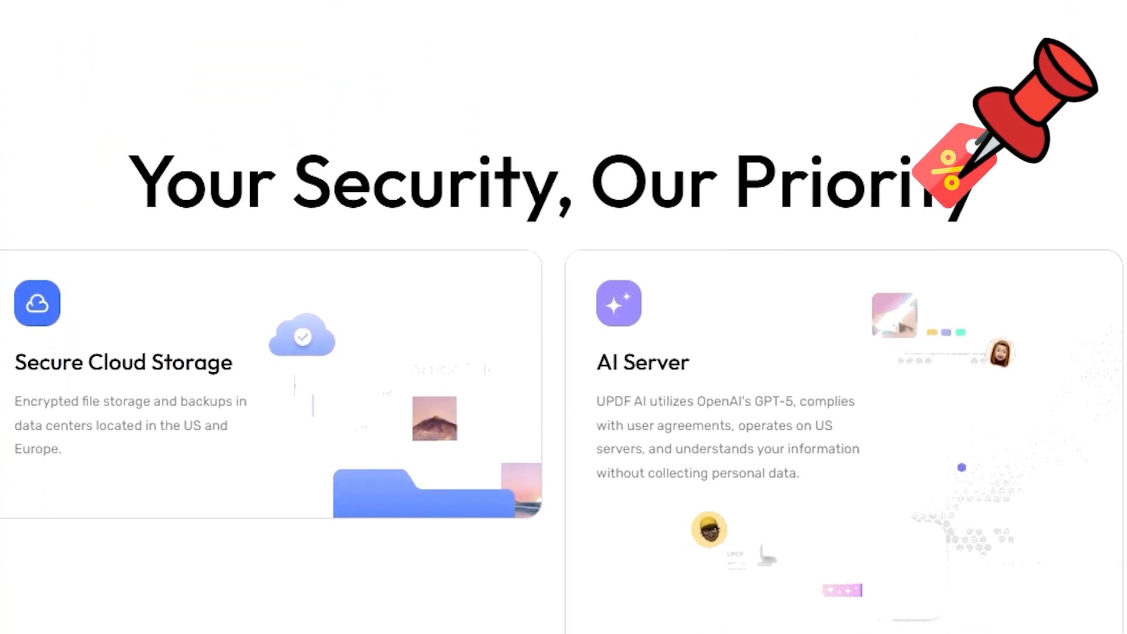
- Open Understanding Mental Health.pdf from the Documents folder via the file picker
click(861, 45)
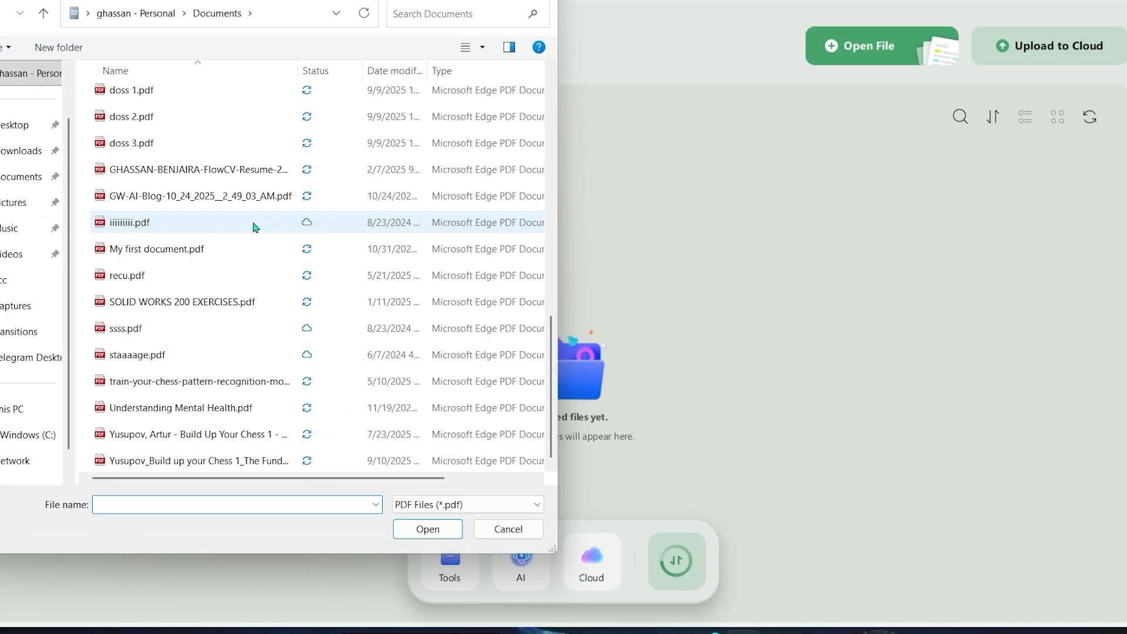
click(181, 407)
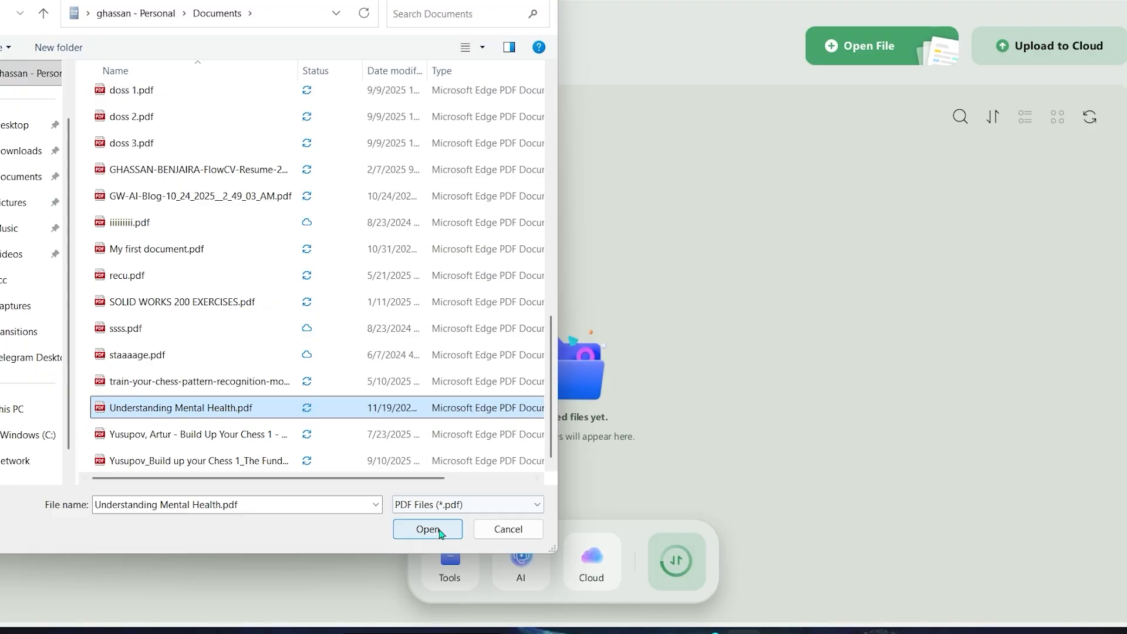
click(428, 530)
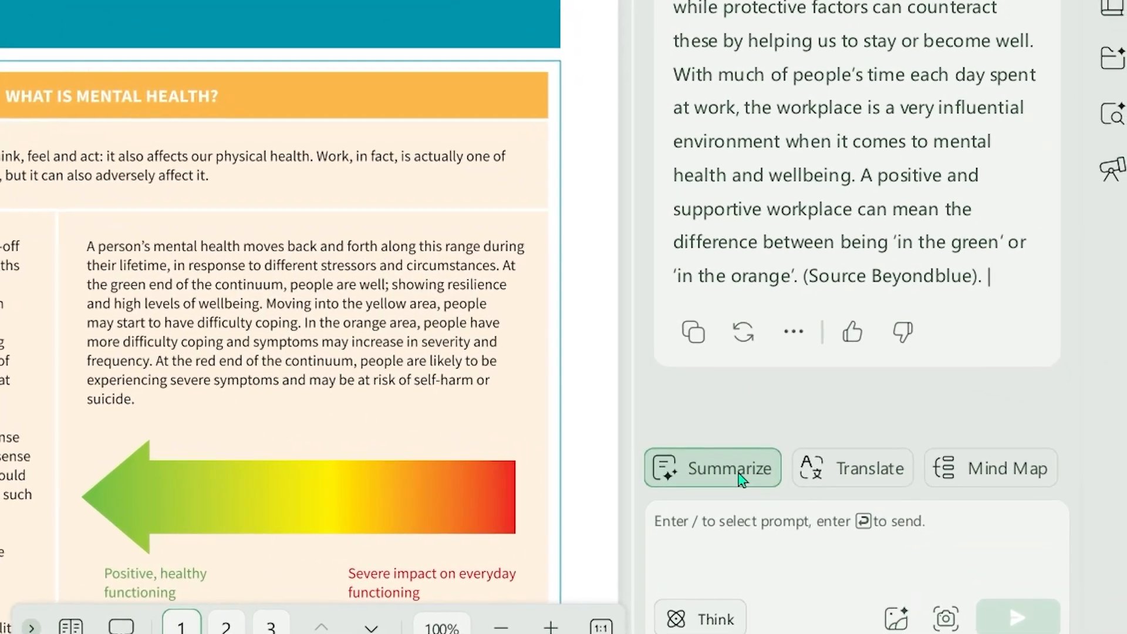
- Have the Ask PDF assistant summarize pages 1 to 3 of the document
click(713, 467)
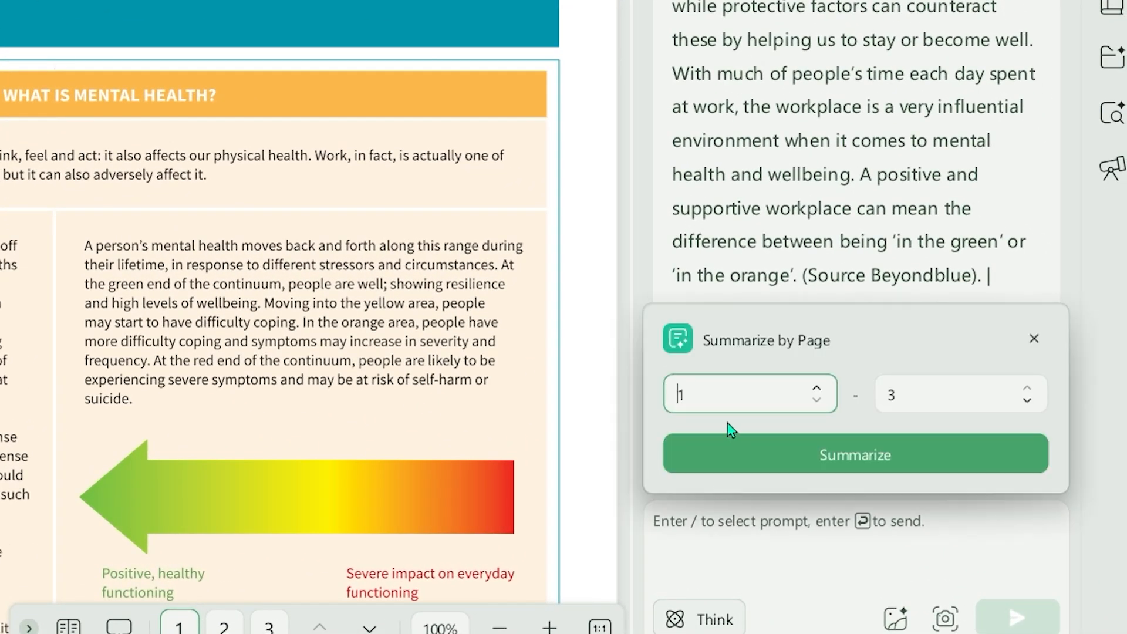
click(855, 455)
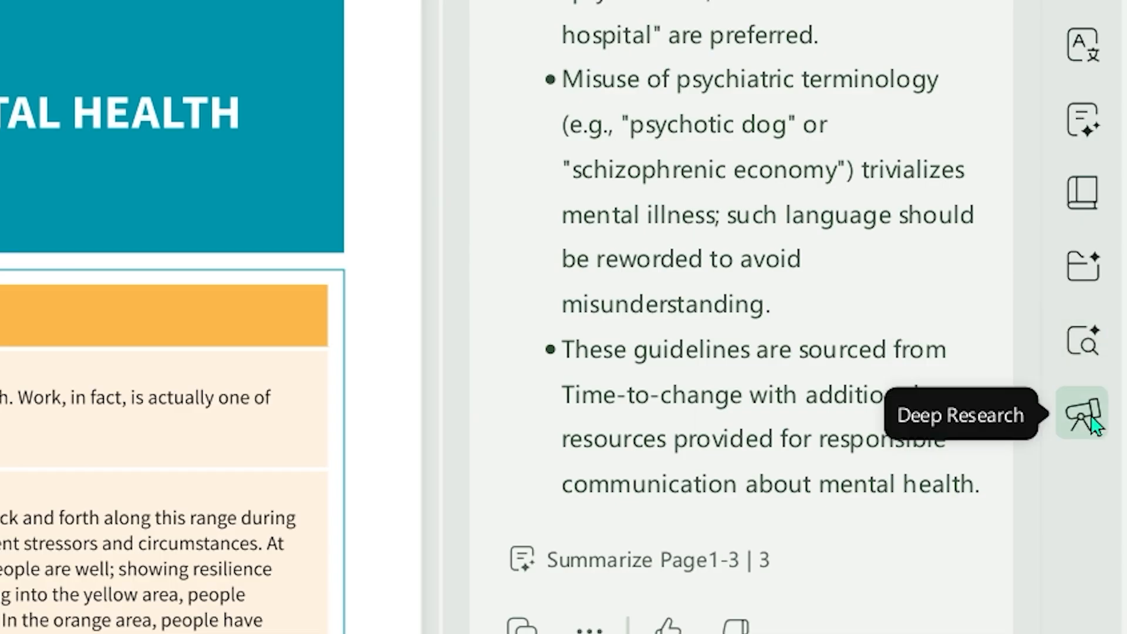
- Run a Scholar Research deep research on climate change impact on agriculture, then go to Paper Search
click(1081, 413)
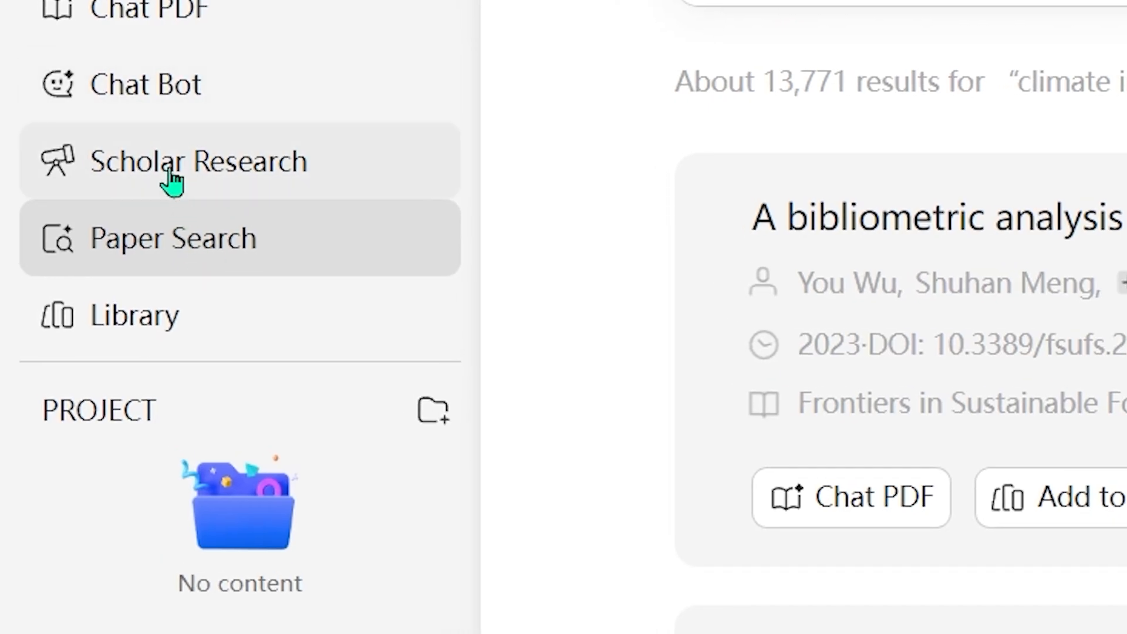
click(197, 161)
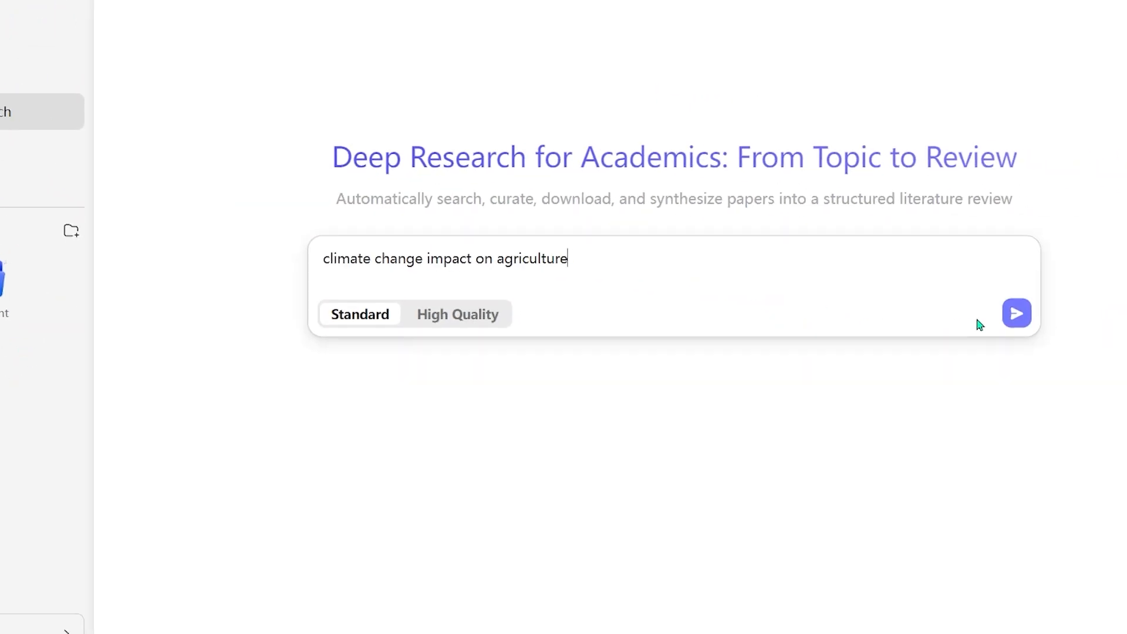
click(1017, 312)
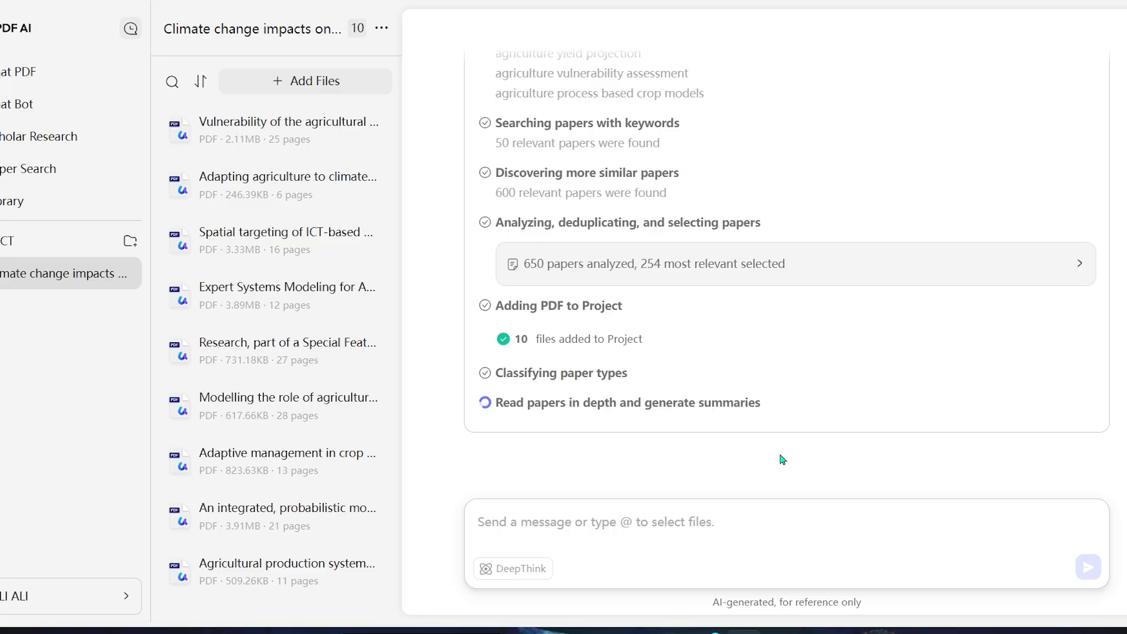
click(287, 129)
text(climate impact o)
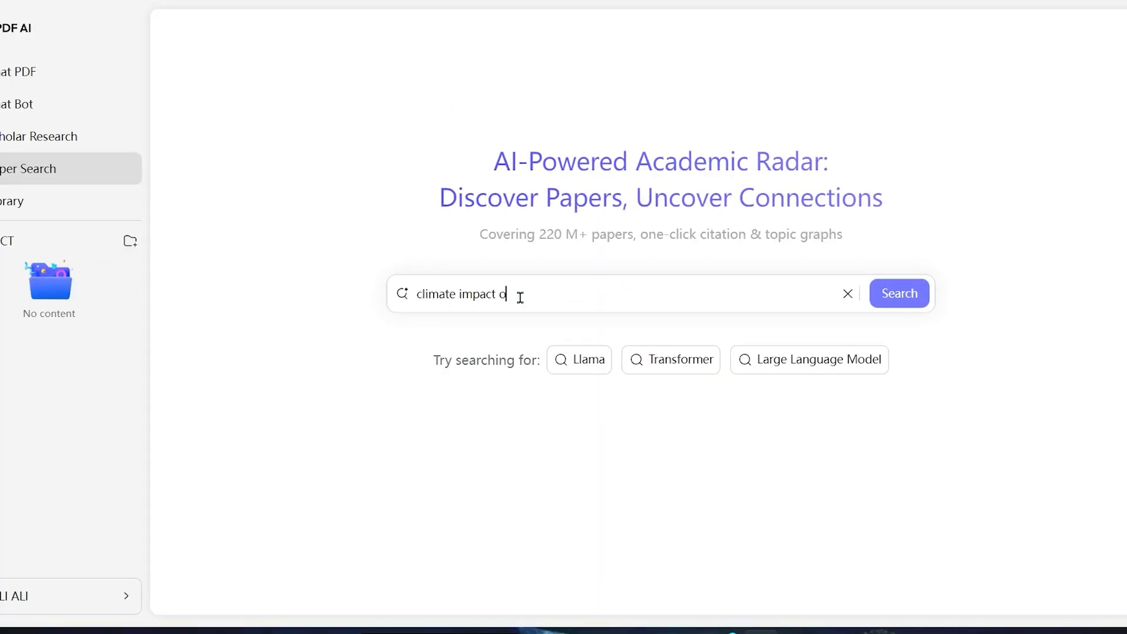
- Search papers on climate impact on agriculture and open the bibliometric analysis paper as PDF
click(898, 293)
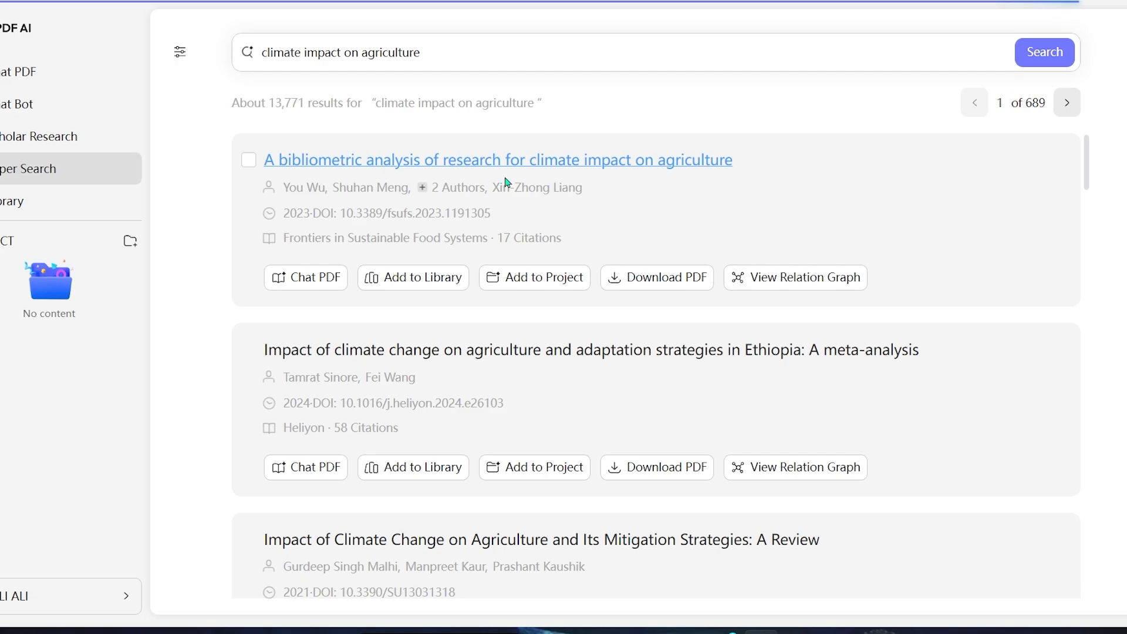
click(498, 160)
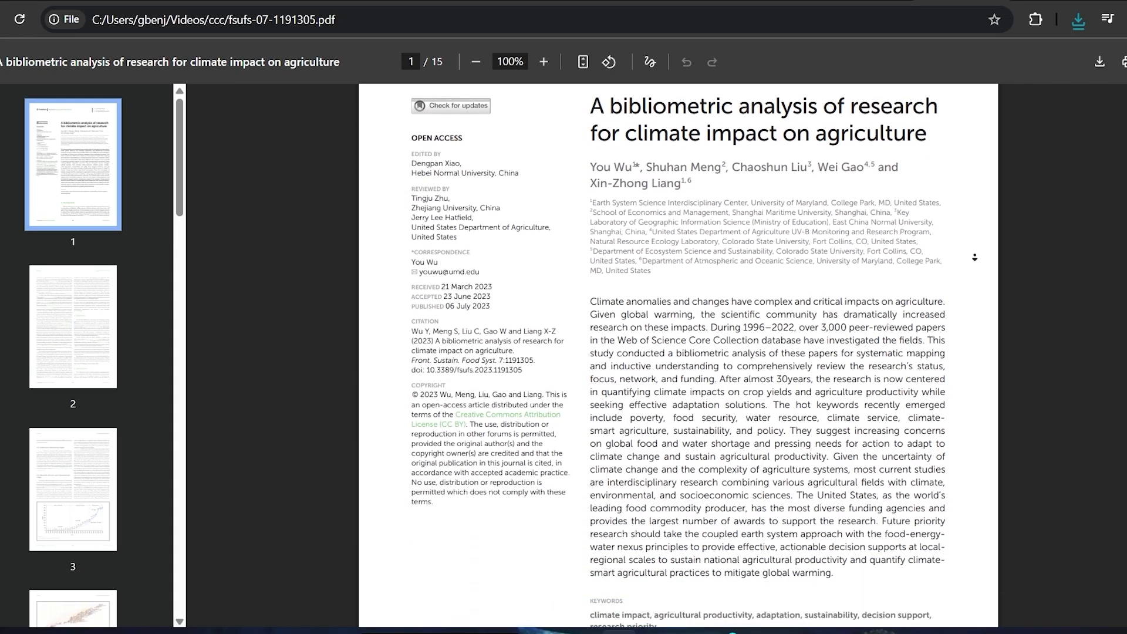
scroll(down, 3)
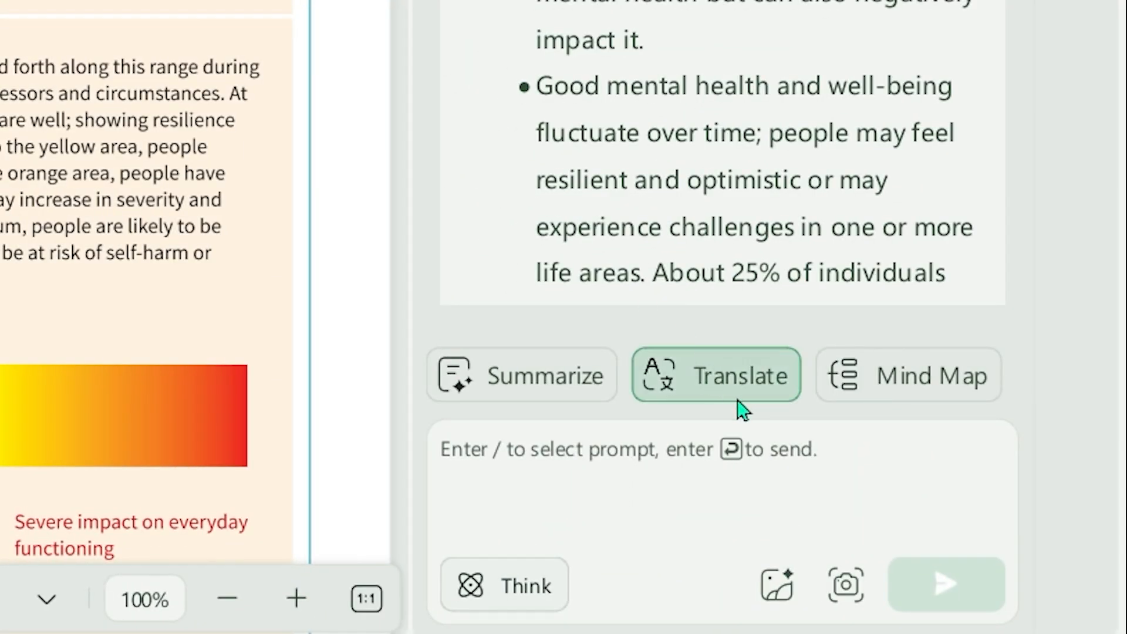
- Translate pages 1 to 3 into Français - French with the AI translate tool
click(715, 374)
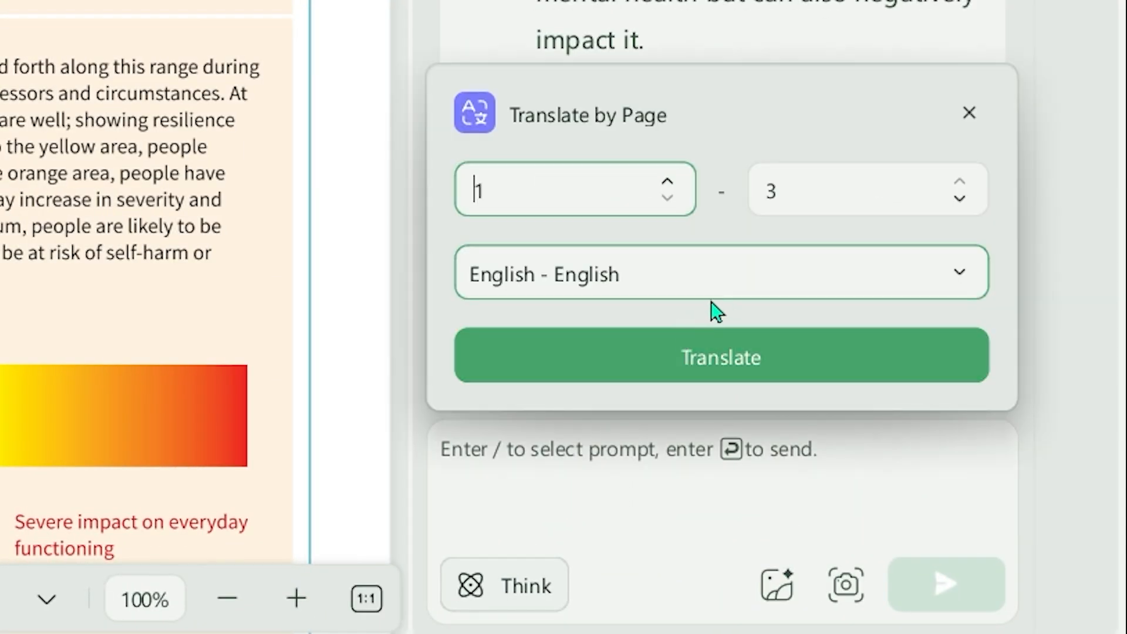
click(720, 273)
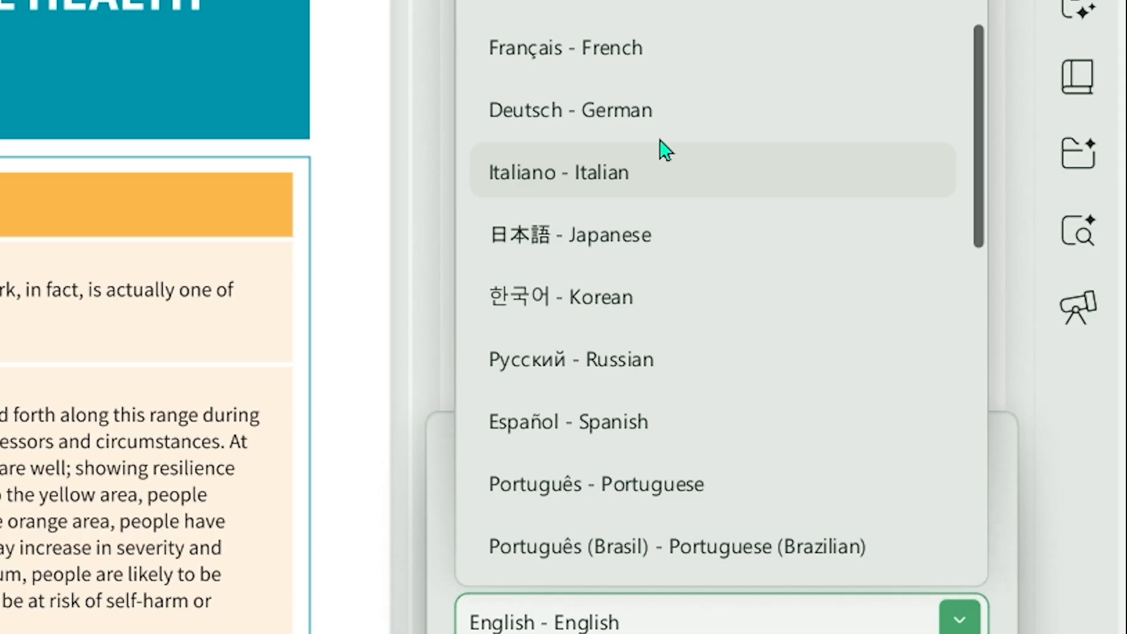
click(566, 47)
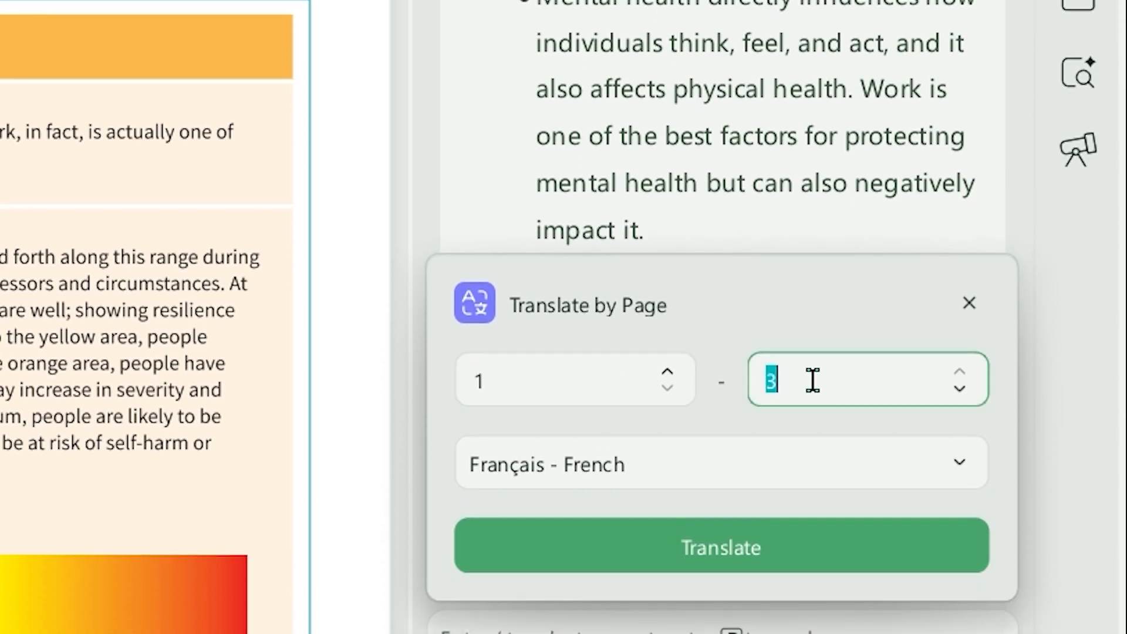
click(969, 303)
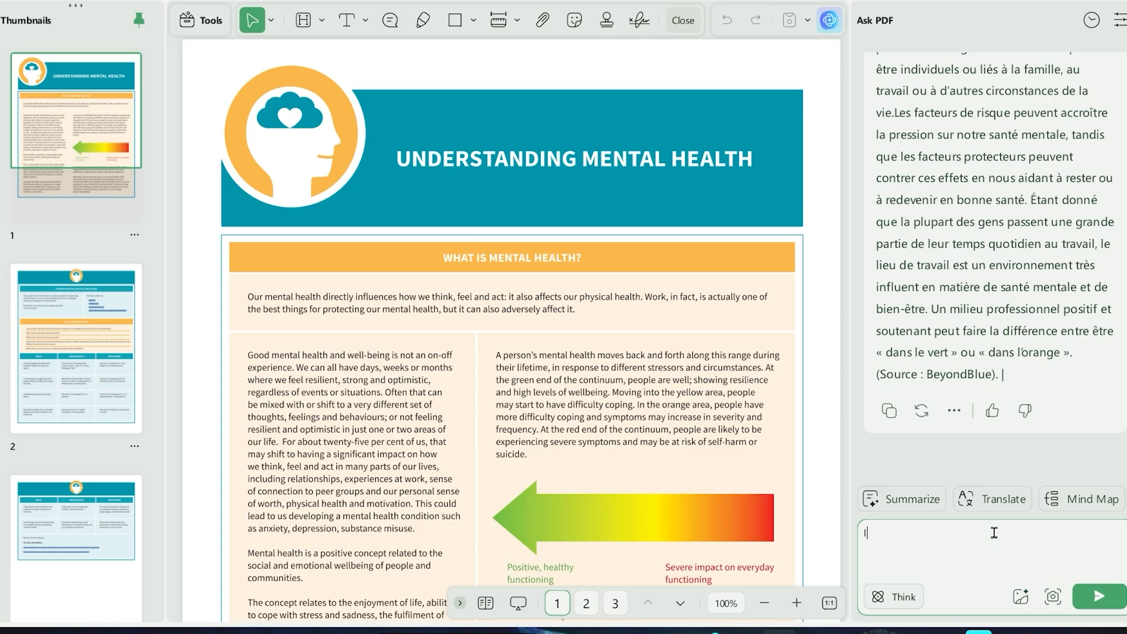
- Ask the AI chat 'list the risk factors mentioned' and send it
text(list the risk factors)
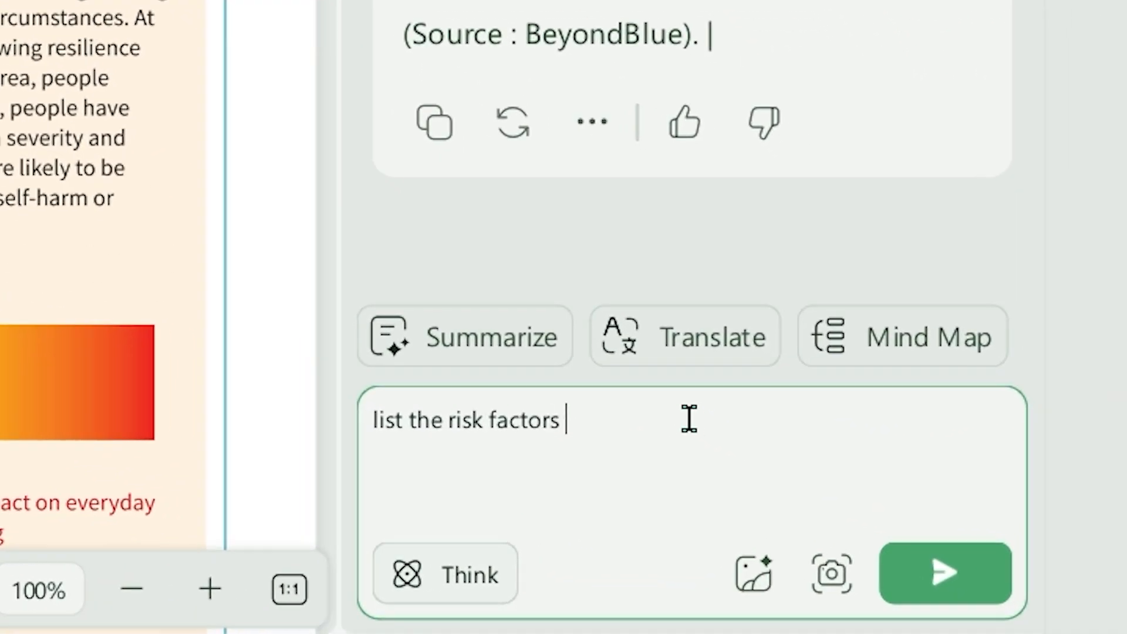
text(mentioned)
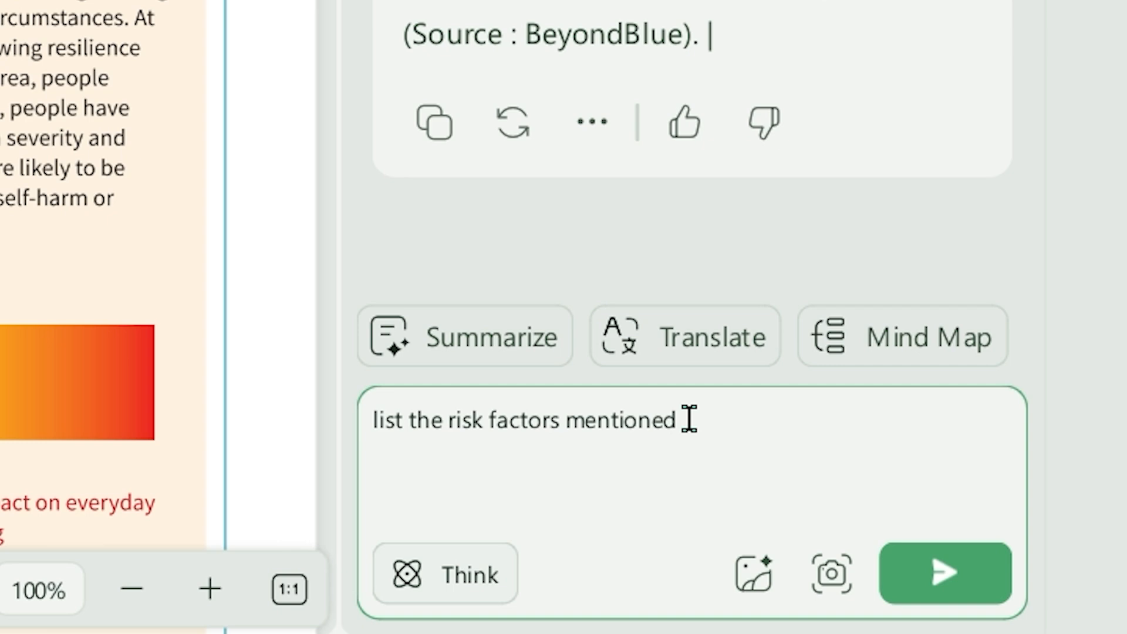
click(944, 573)
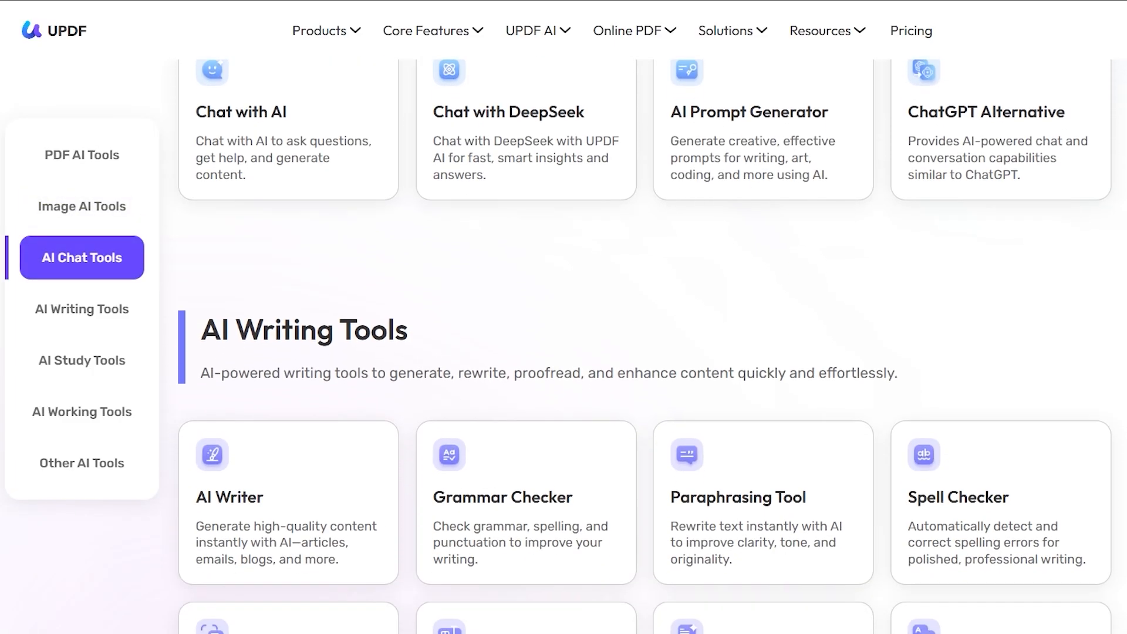
- In AI Writer, read through the film idea, paragraph, comedic story and 'Banana Phone Warning' poem
click(81, 309)
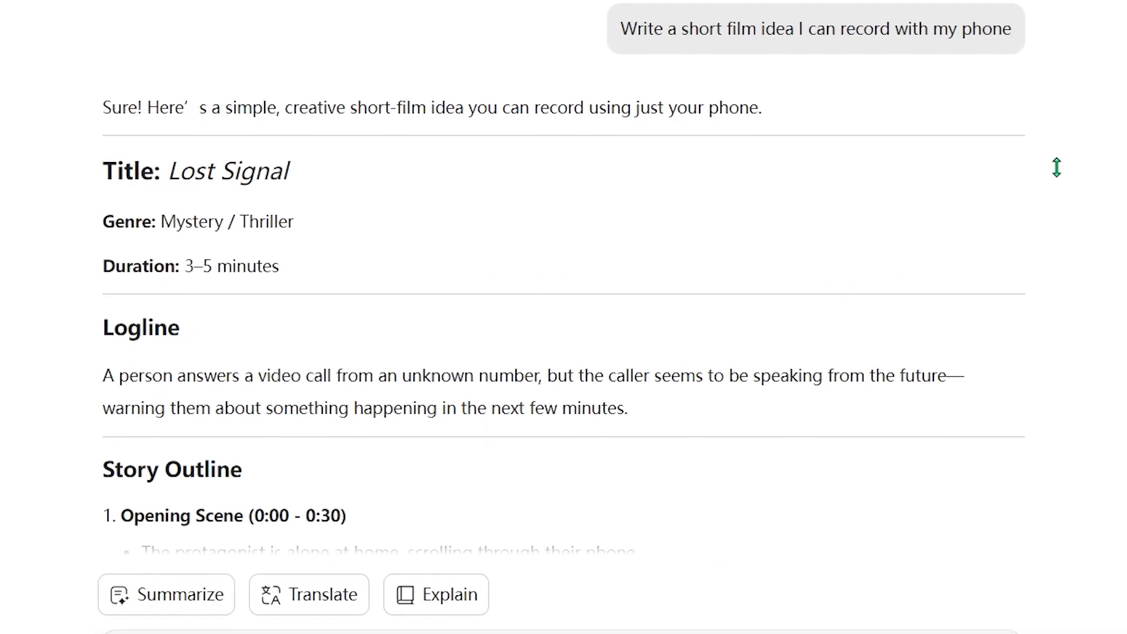
scroll(down, 3)
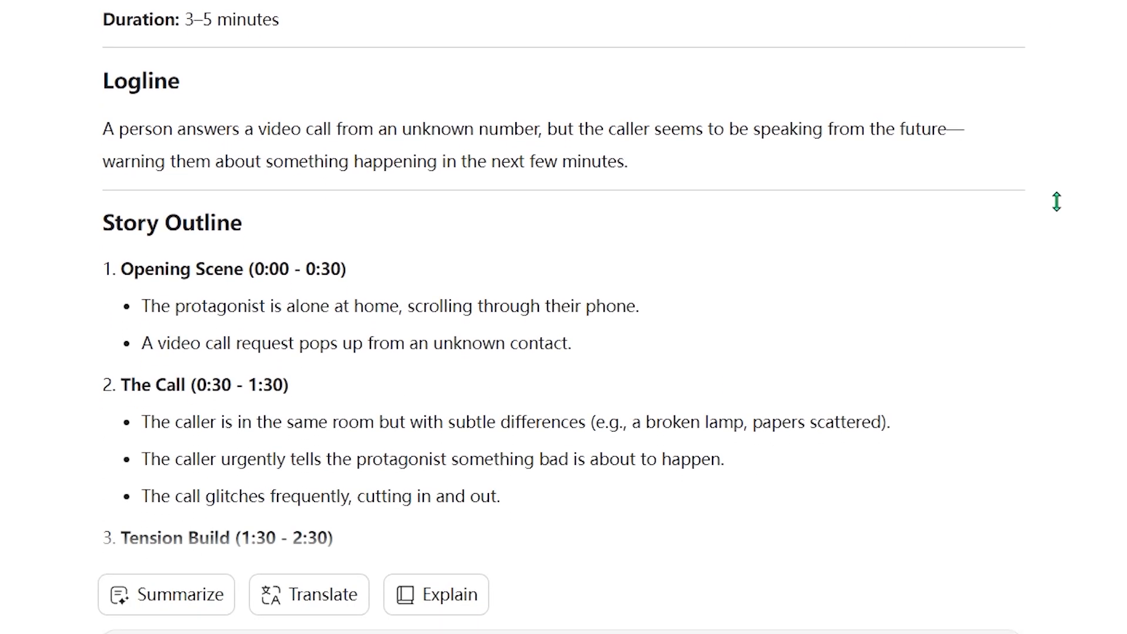
scroll(down, 3)
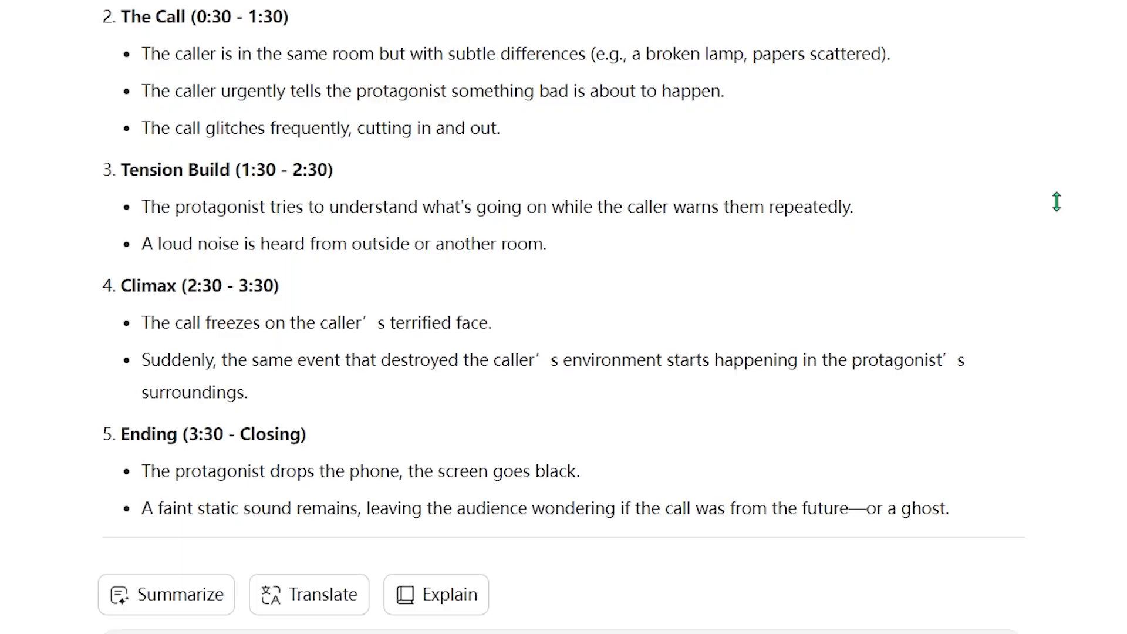
scroll(down, 3)
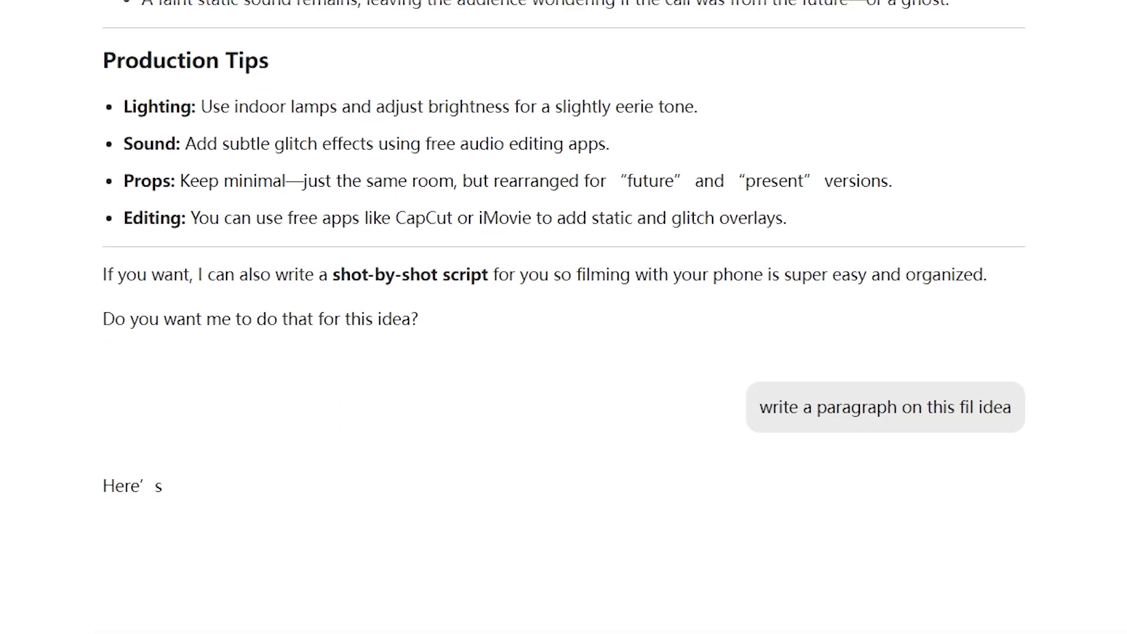
scroll(down, 3)
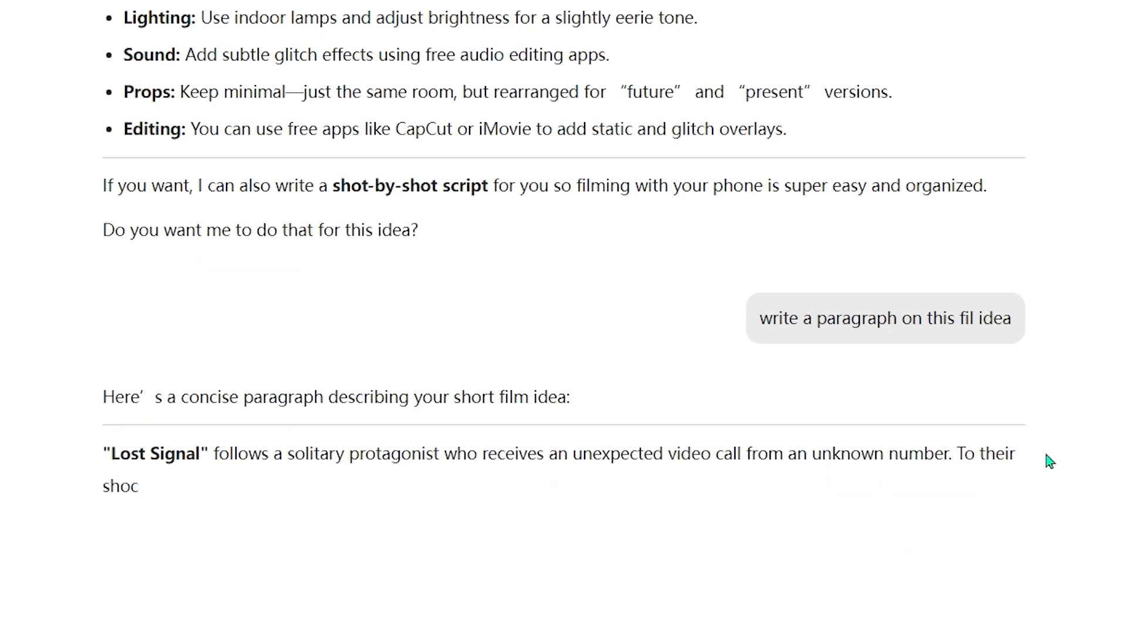
scroll(down, 3)
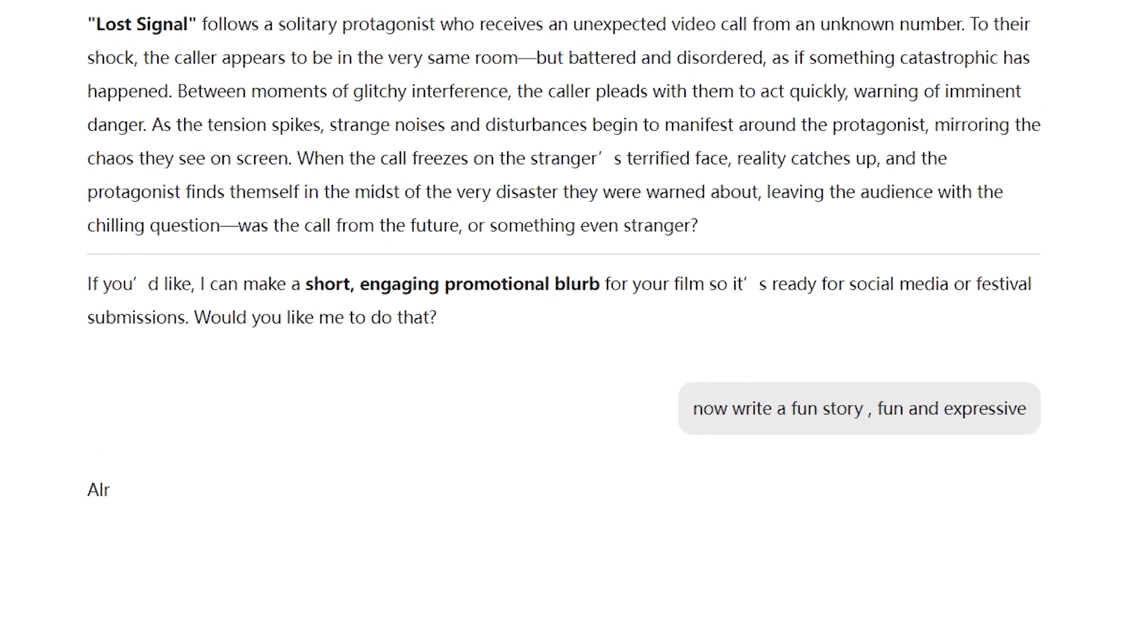
scroll(down, 3)
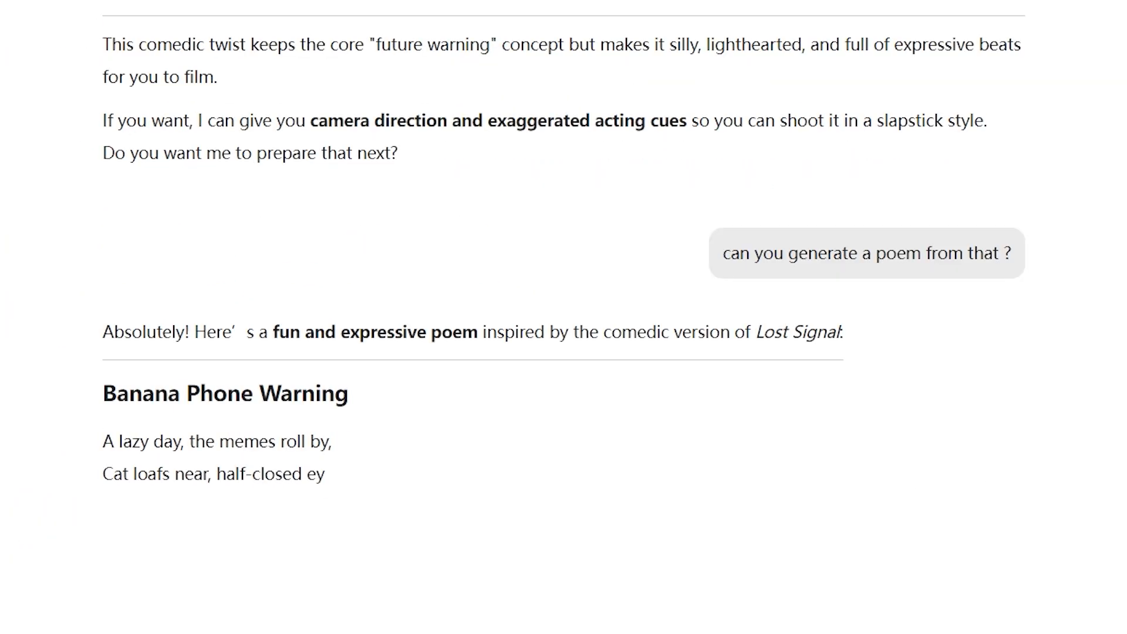
scroll(down, 3)
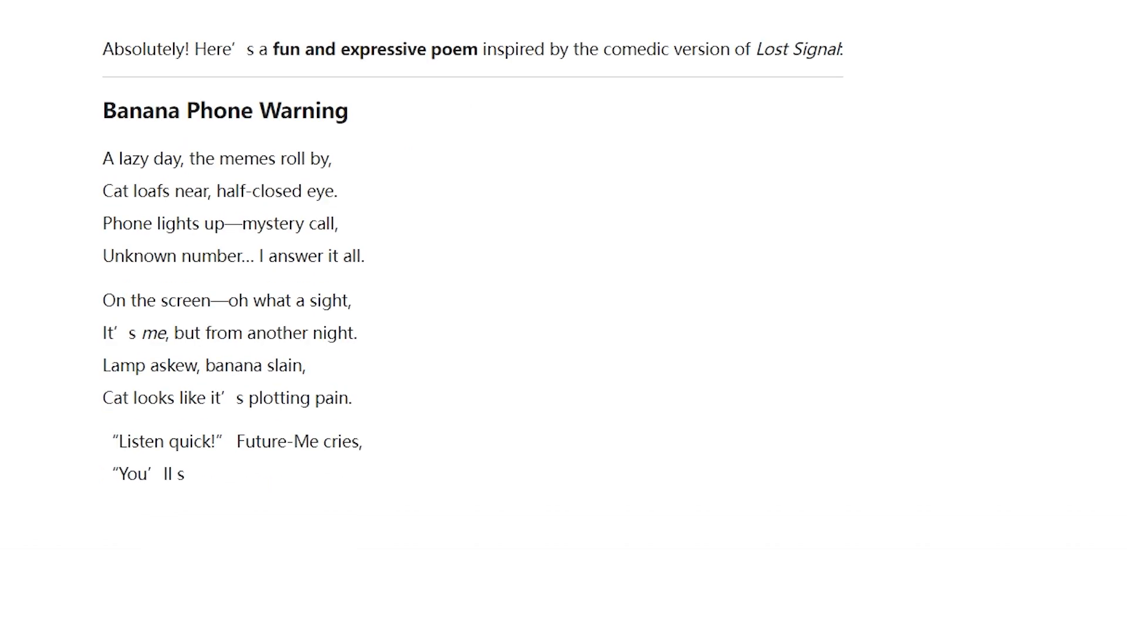
scroll(down, 3)
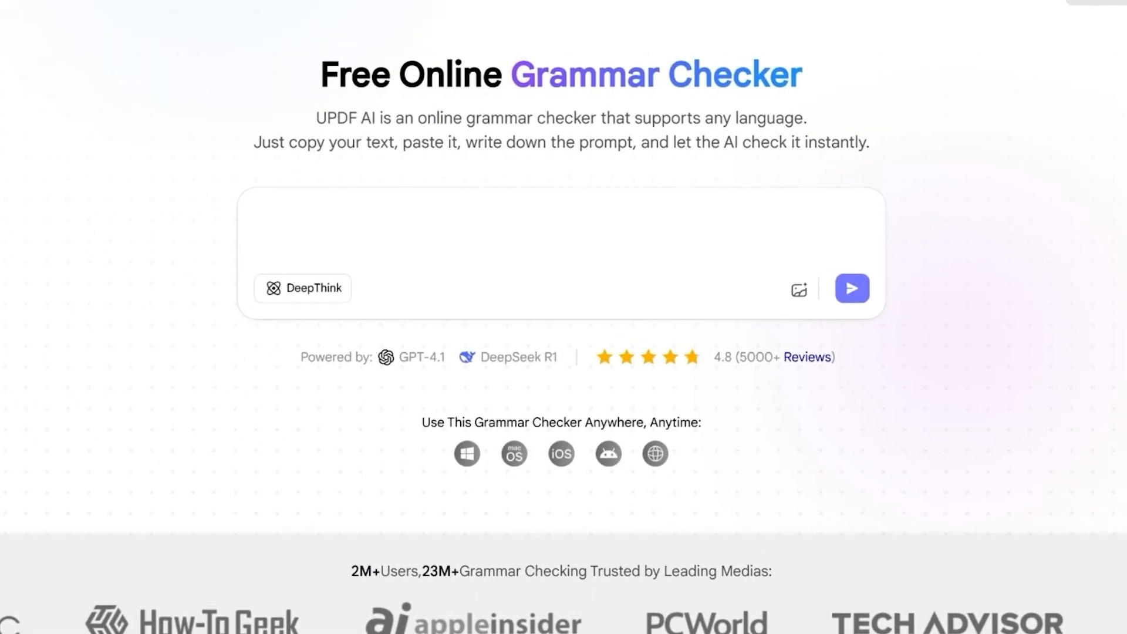
- Send 'check the grammar:' with the UPDF AI review passage to the Grammar Checker
text(check the grammar:)
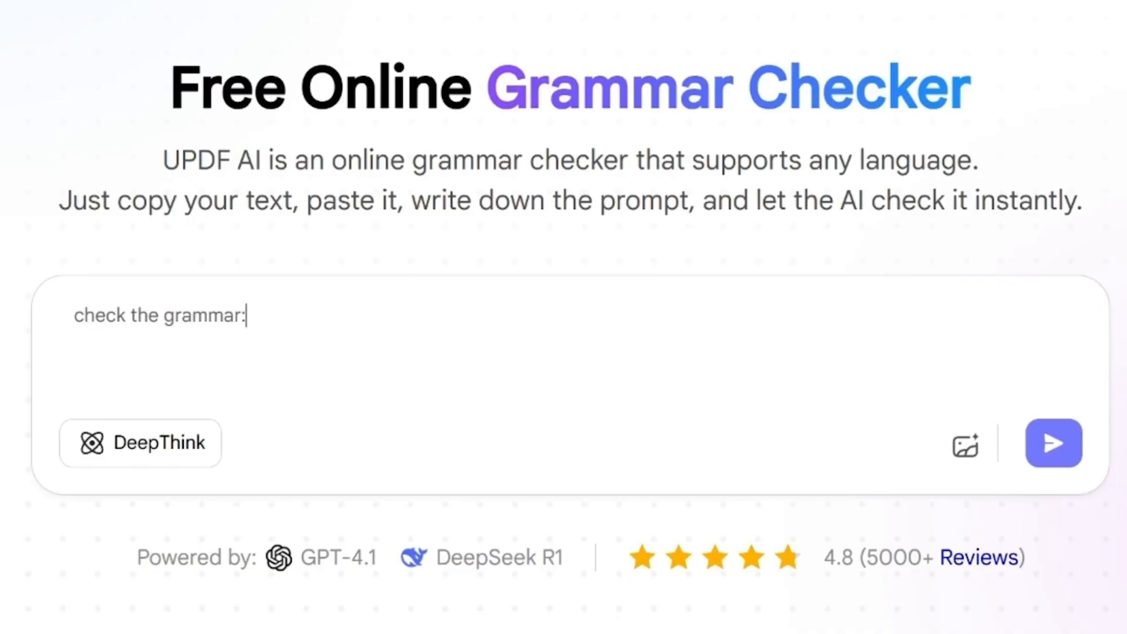
text(UPDF AIclaim to speed up your learning! However, is this really true? Before you invest your time and money in UPDF AI let's find out the truth. In this UPDF AI review, we'll discuss its features, price, safet, and how to use.)
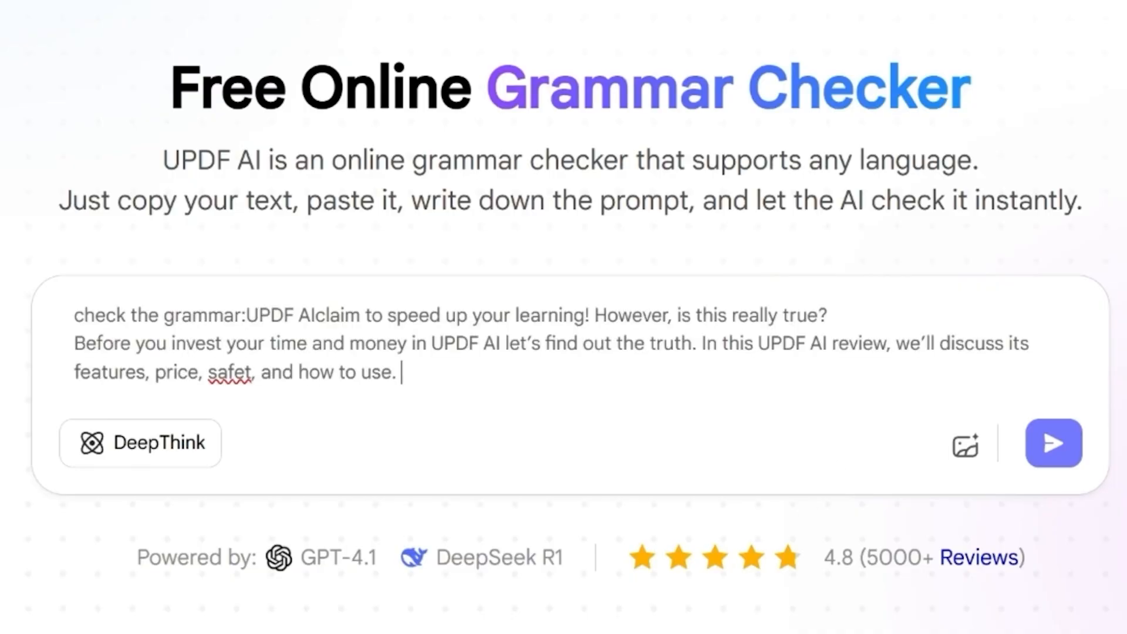
click(1053, 442)
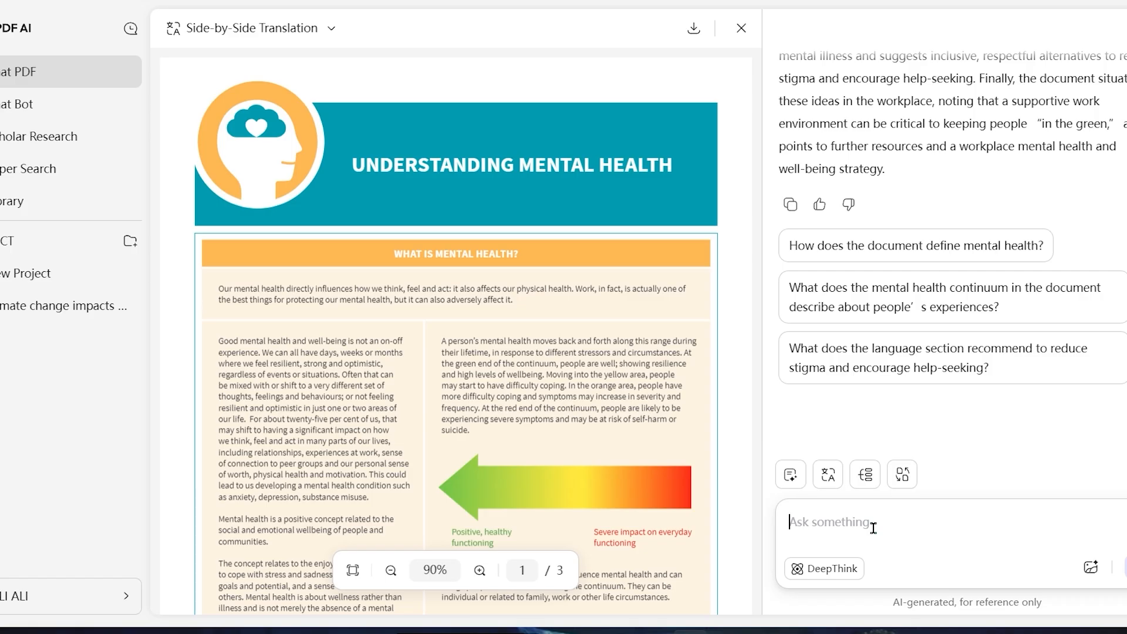
- Ask the assistant to 'proofread it', then request a fresh version of the summary
text(proofread)
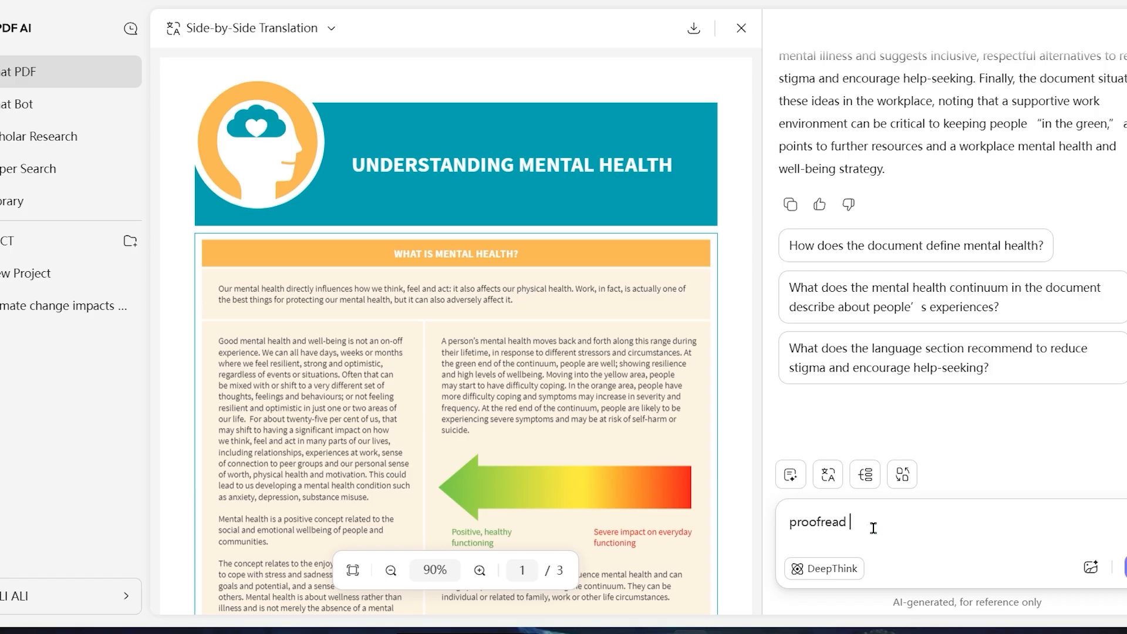
text(it)
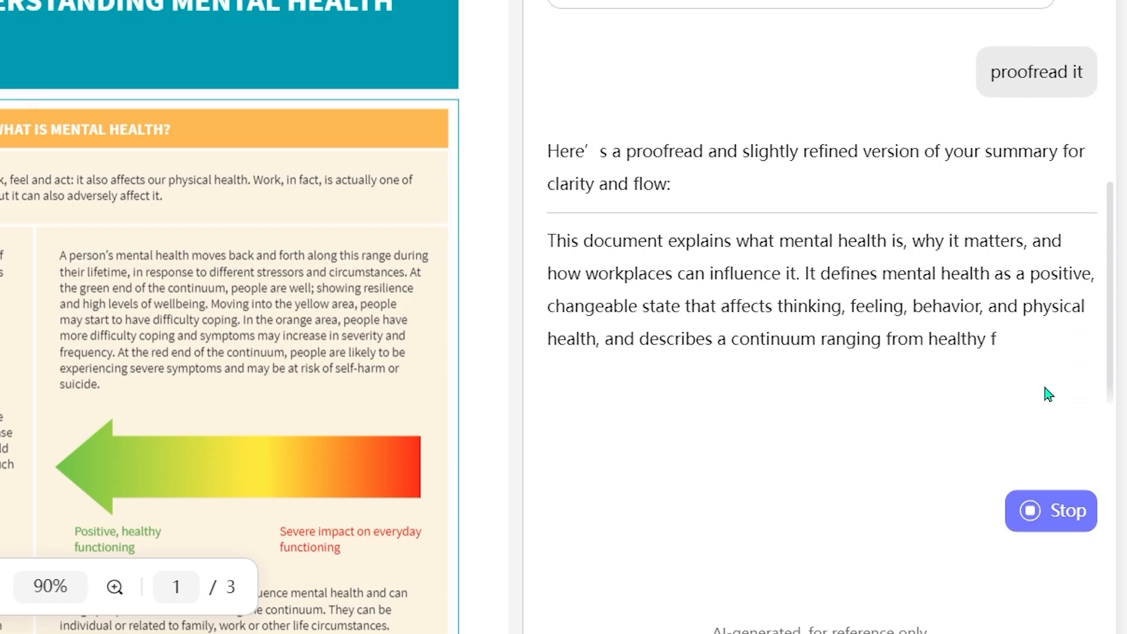
text(i want a fresh version of this paragr)
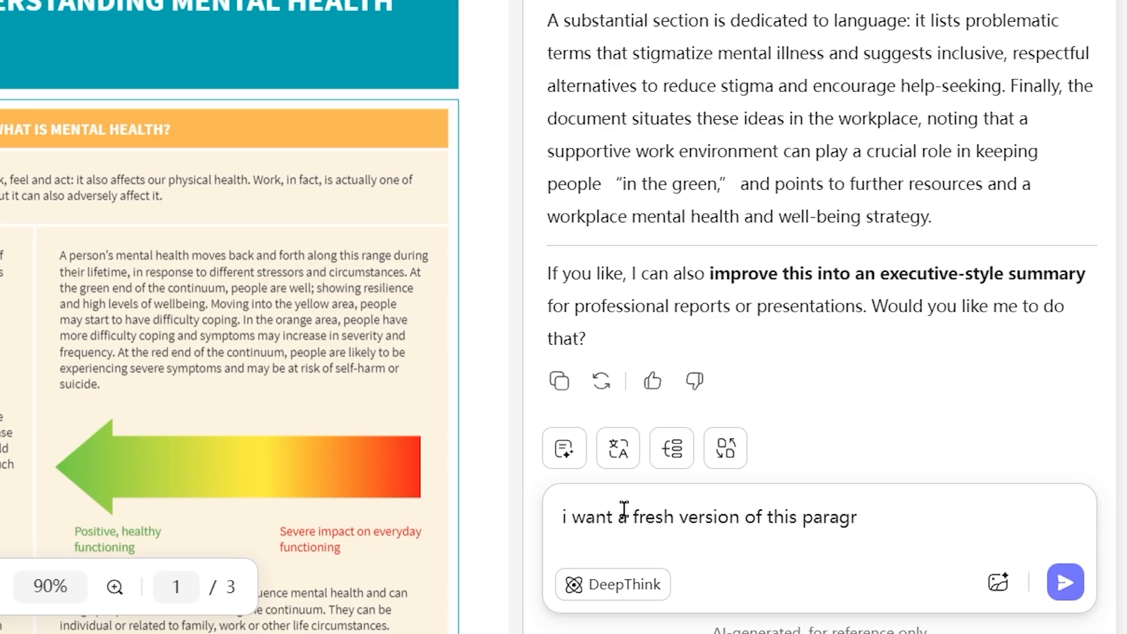
click(1065, 582)
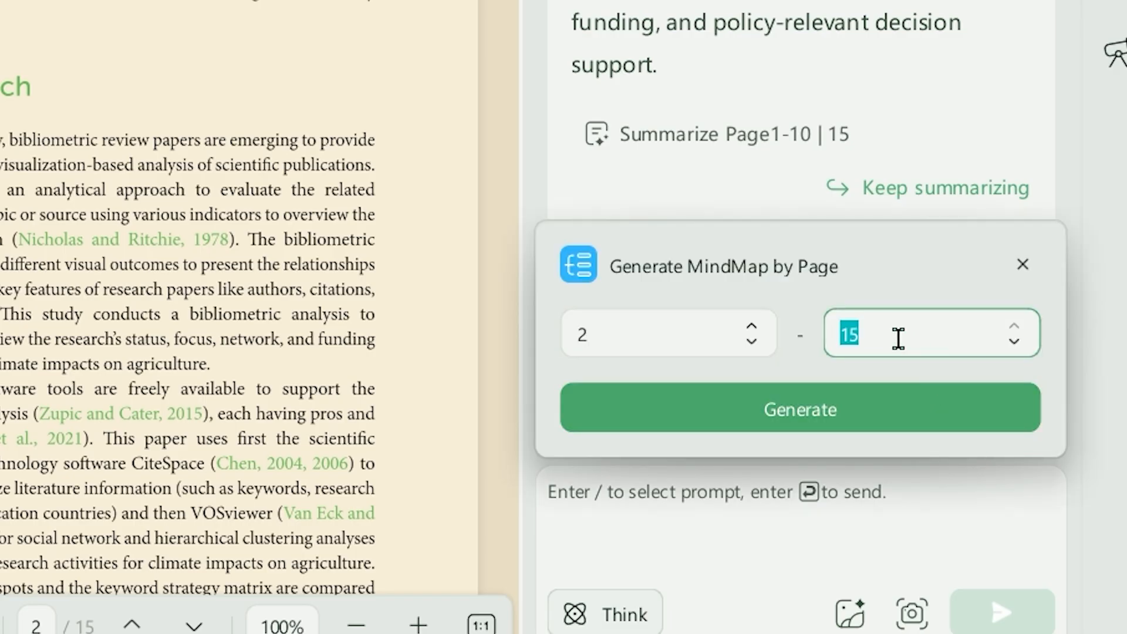
- Generate the mind map for pages 2–15 of the document
click(798, 407)
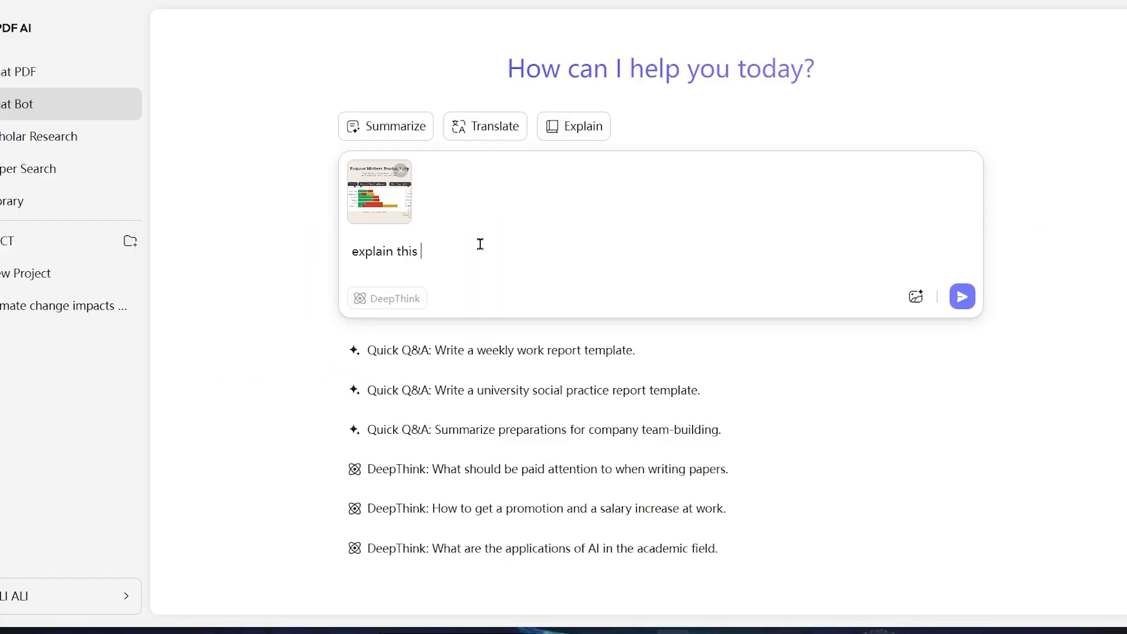
- Send the attached bar-chart image to the chat bot with an 'explain this' request
click(961, 296)
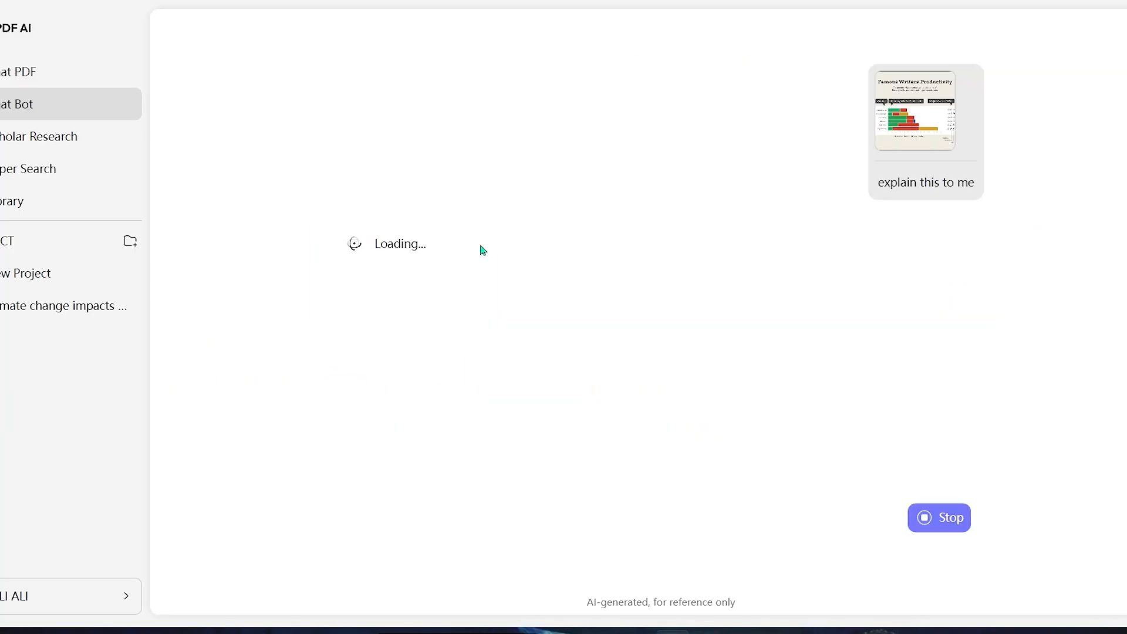
mouse_move(778, 302)
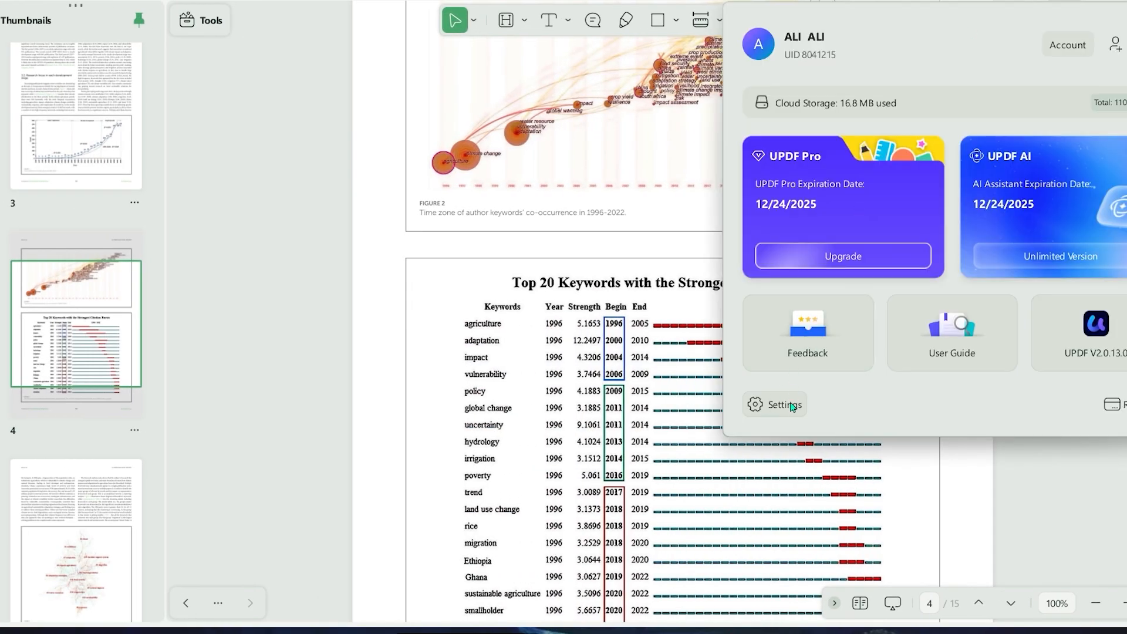
- In Preferences > View, turn Background & Display on and choose the warm beige page theme
click(785, 404)
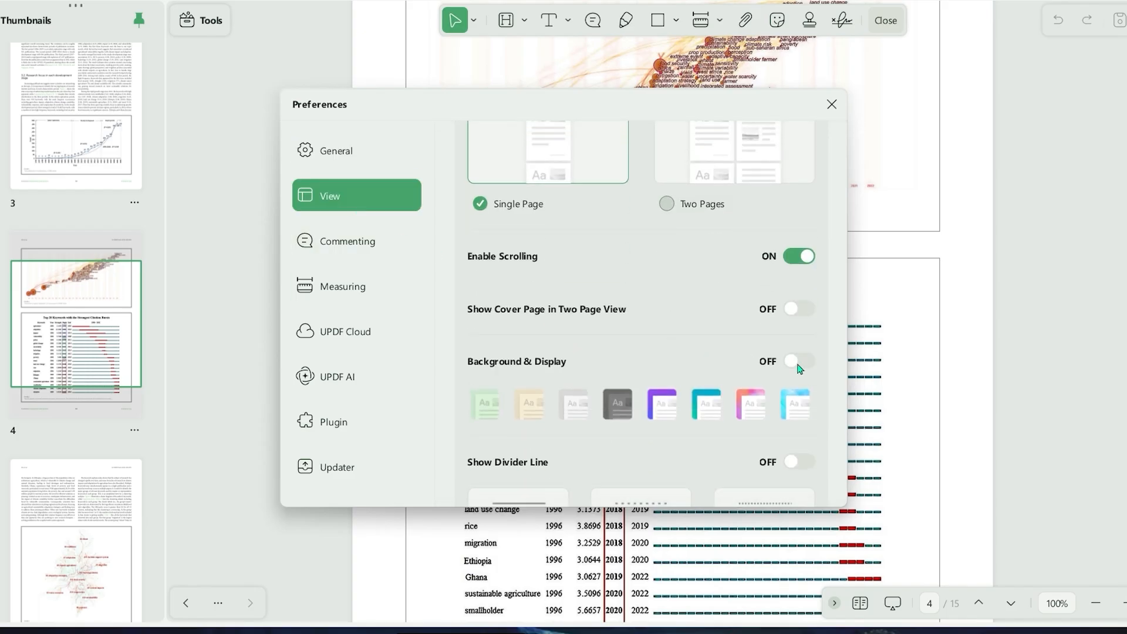
click(800, 361)
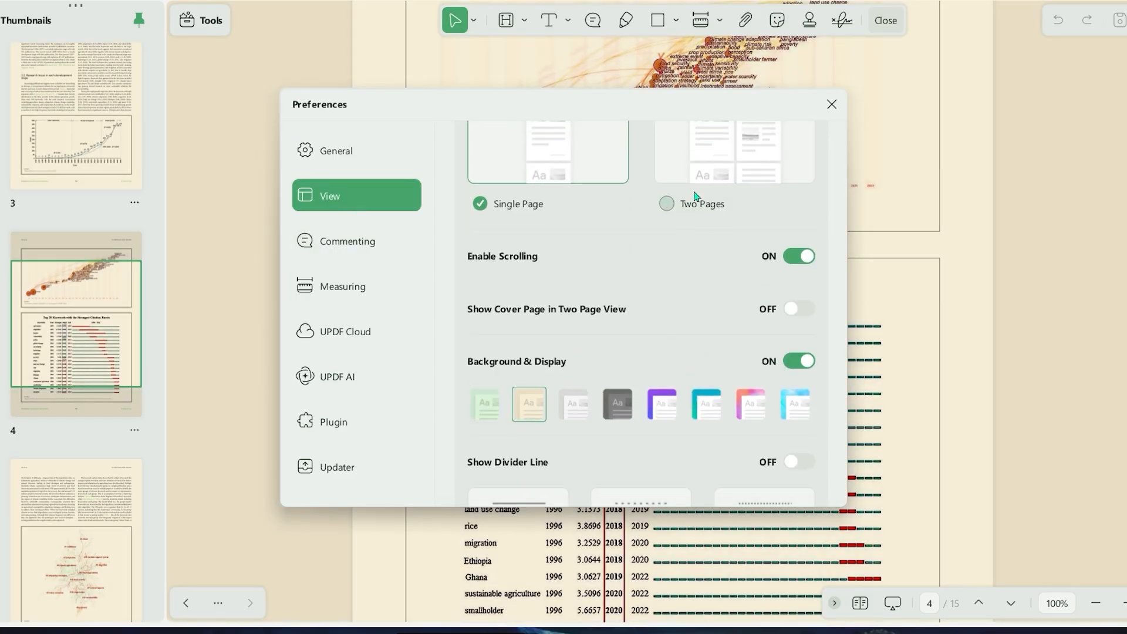
click(831, 105)
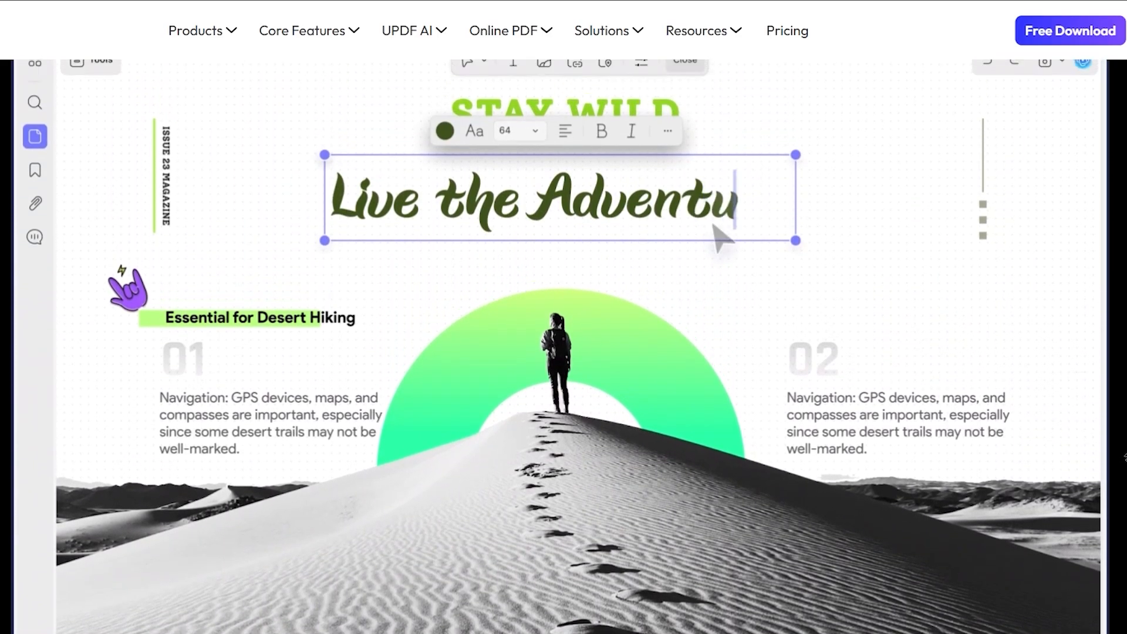
scroll(down, 3)
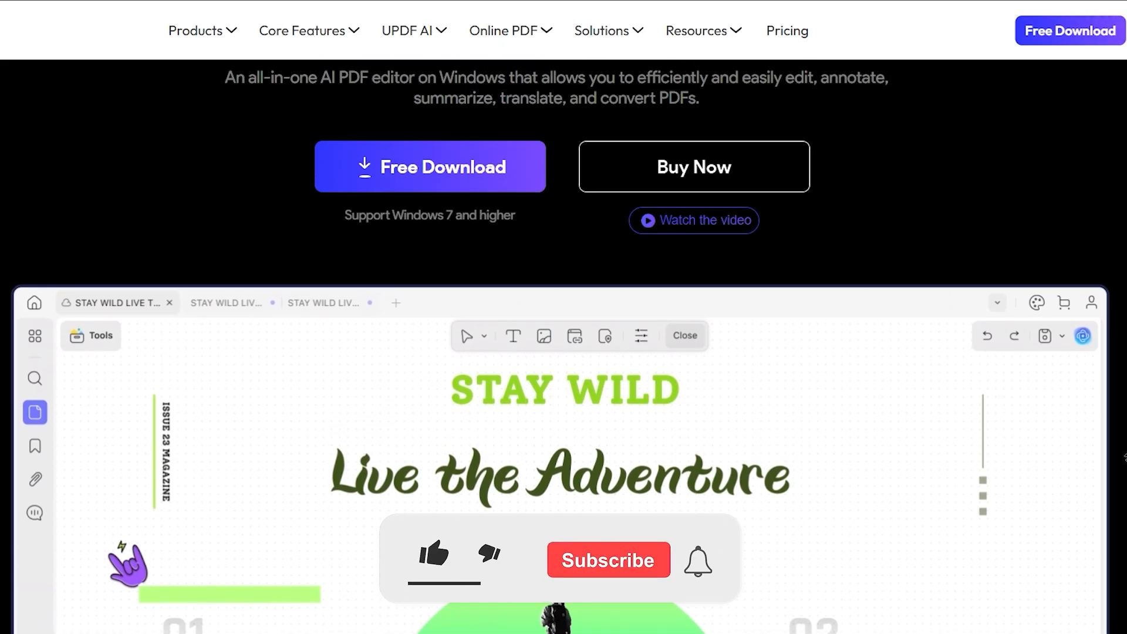